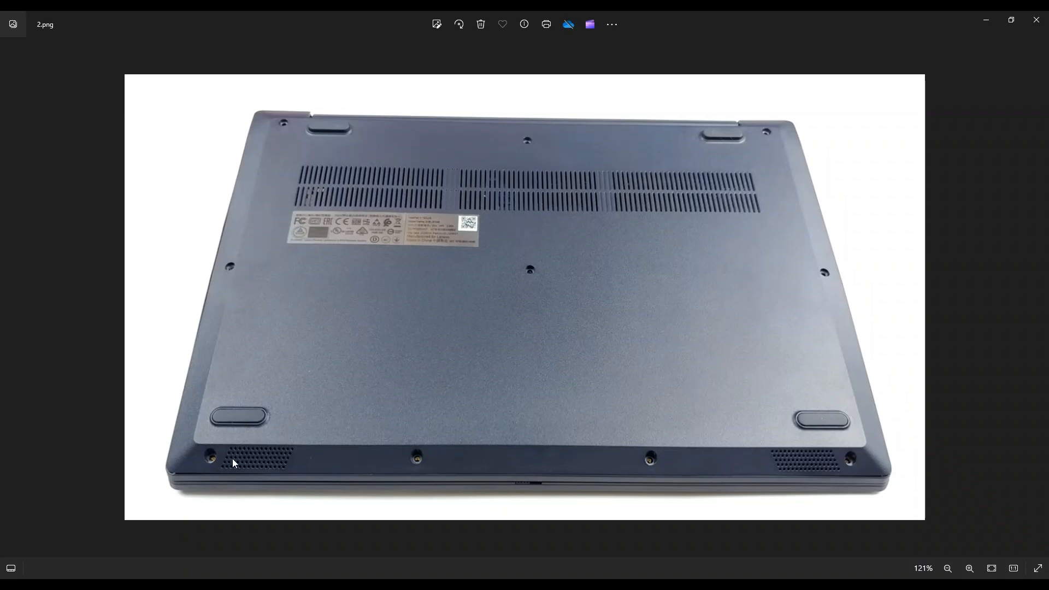
{"action": "mouse_move", "coordinate": [629, 262]}
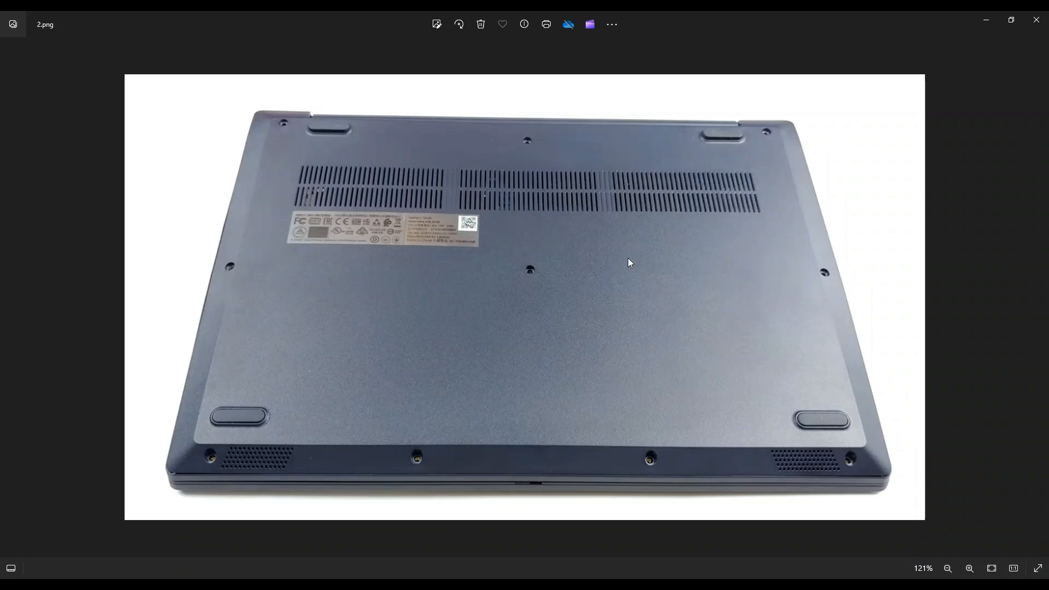
{"action": "mouse_move", "coordinate": [768, 136]}
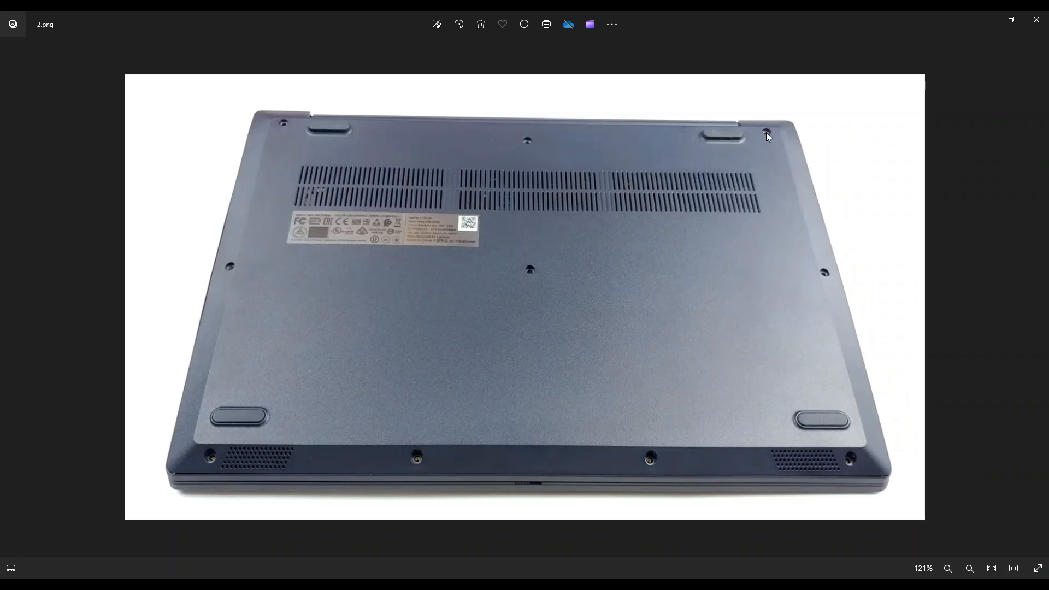
{"action": "mouse_move", "coordinate": [734, 150]}
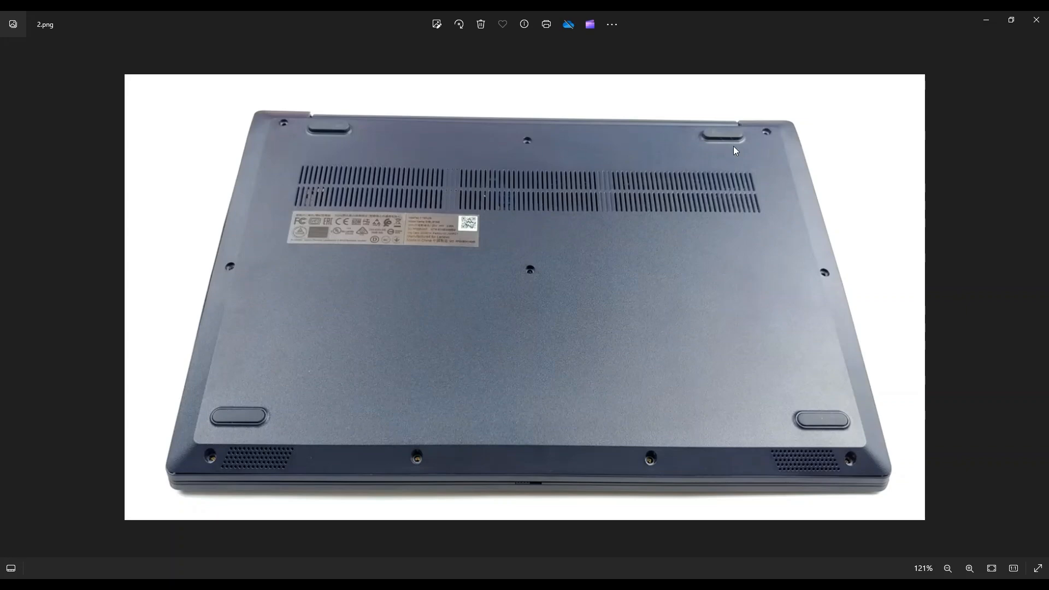
{"action": "mouse_move", "coordinate": [780, 404]}
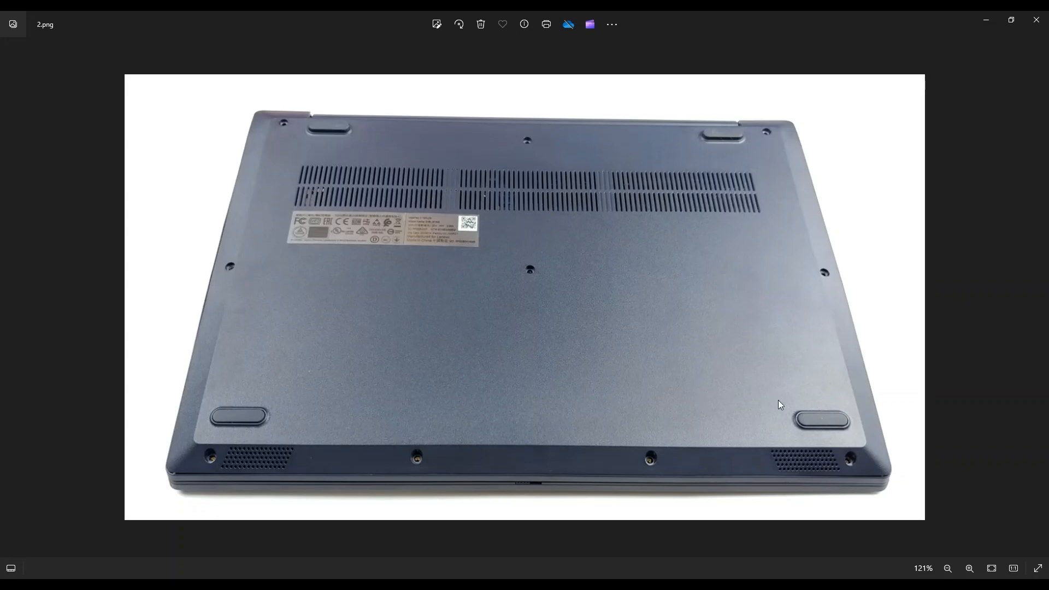
{"action": "mouse_move", "coordinate": [890, 318]}
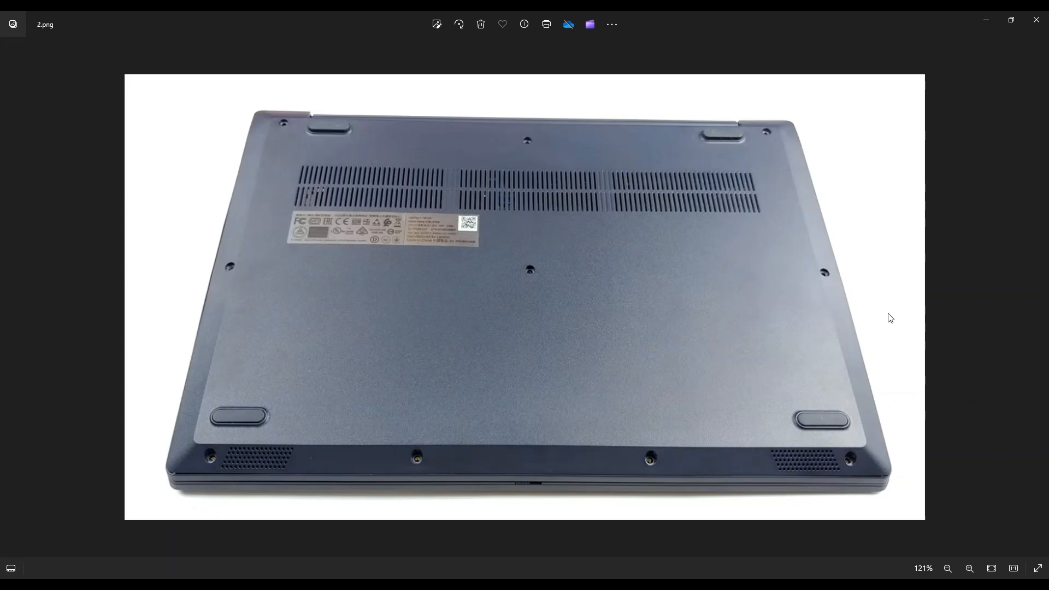
{"action": "mouse_move", "coordinate": [746, 481]}
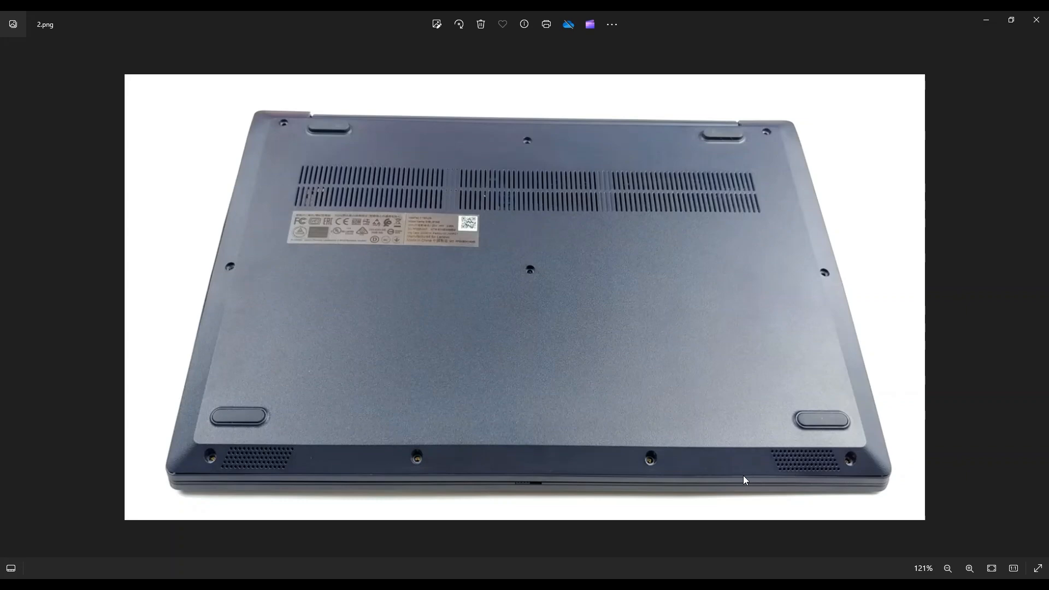
{"action": "mouse_move", "coordinate": [183, 473]}
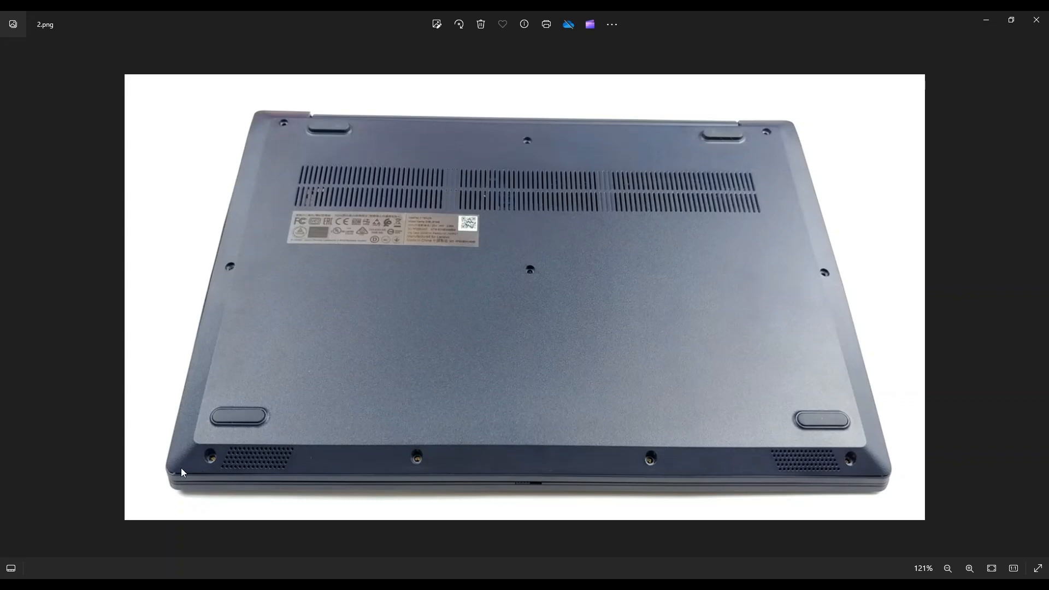
{"action": "mouse_move", "coordinate": [238, 165]}
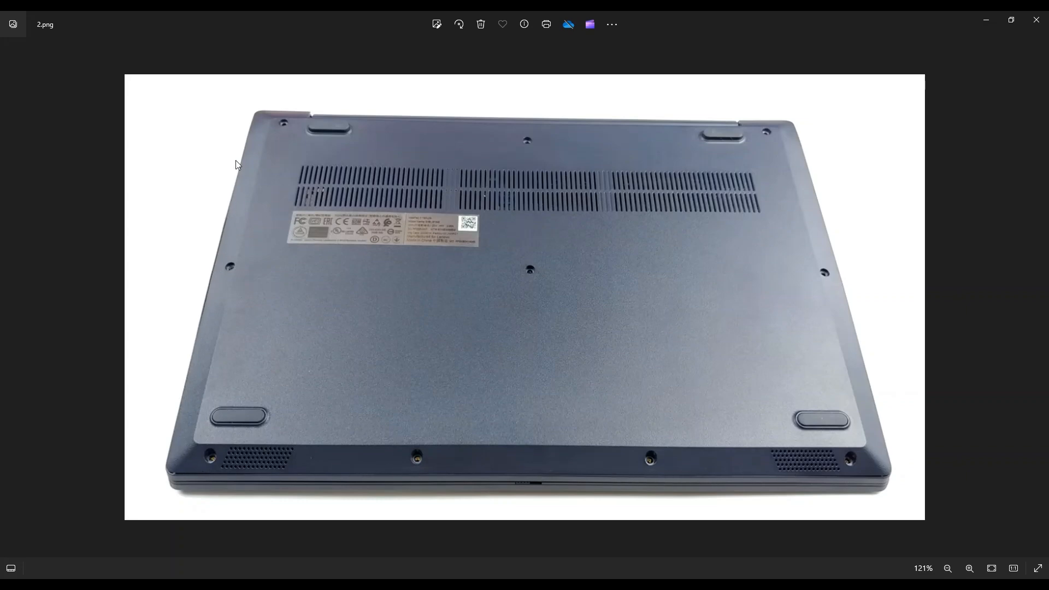
{"action": "mouse_move", "coordinate": [814, 130]}
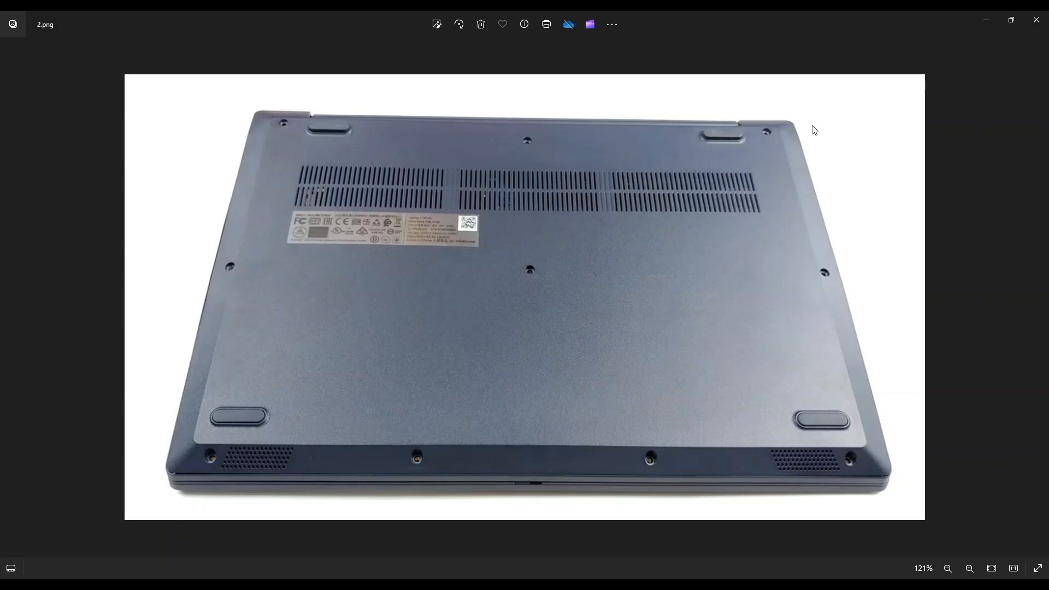
{"action": "mouse_move", "coordinate": [886, 426]}
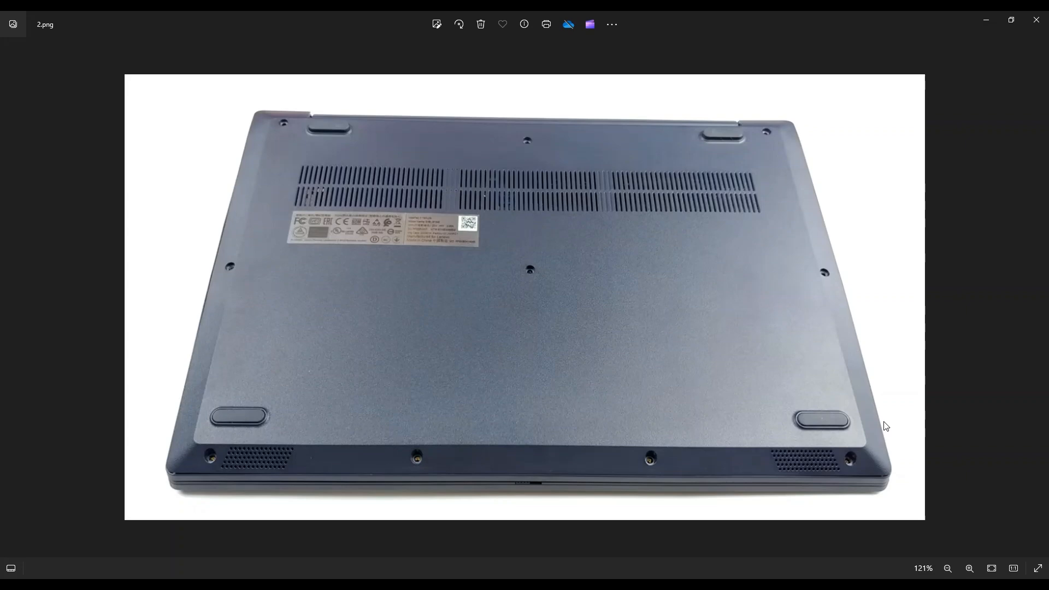
{"action": "mouse_move", "coordinate": [633, 482]}
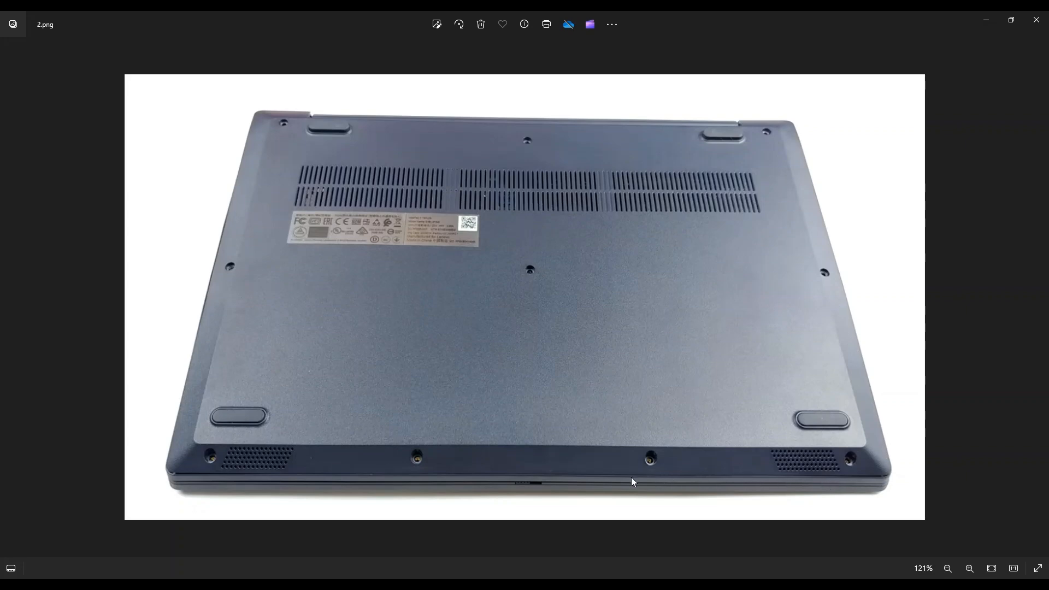
{"action": "mouse_move", "coordinate": [366, 478]}
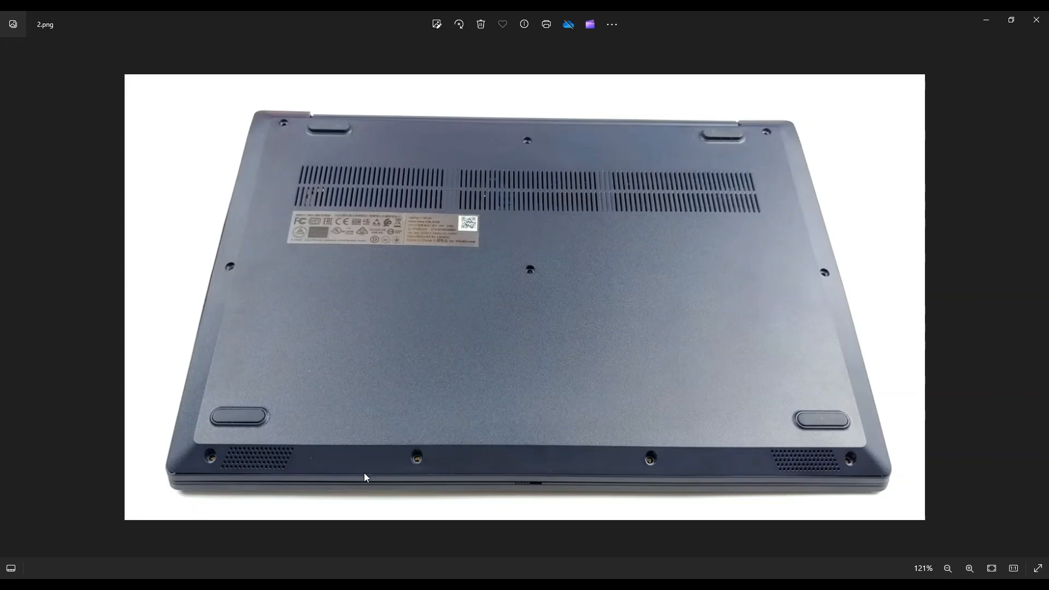
{"action": "mouse_move", "coordinate": [868, 332]}
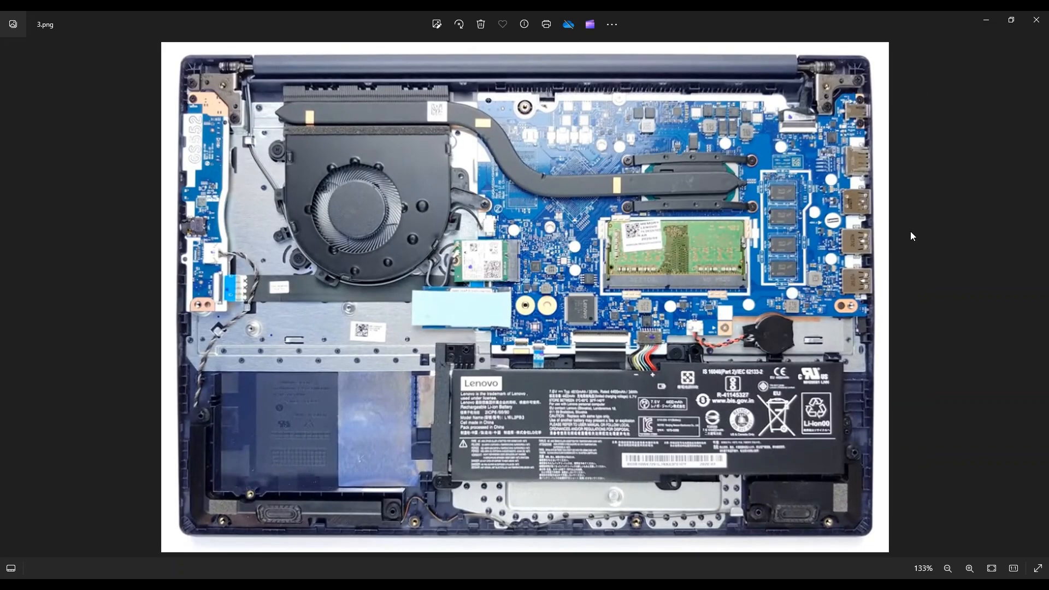
{"action": "mouse_move", "coordinate": [812, 403]}
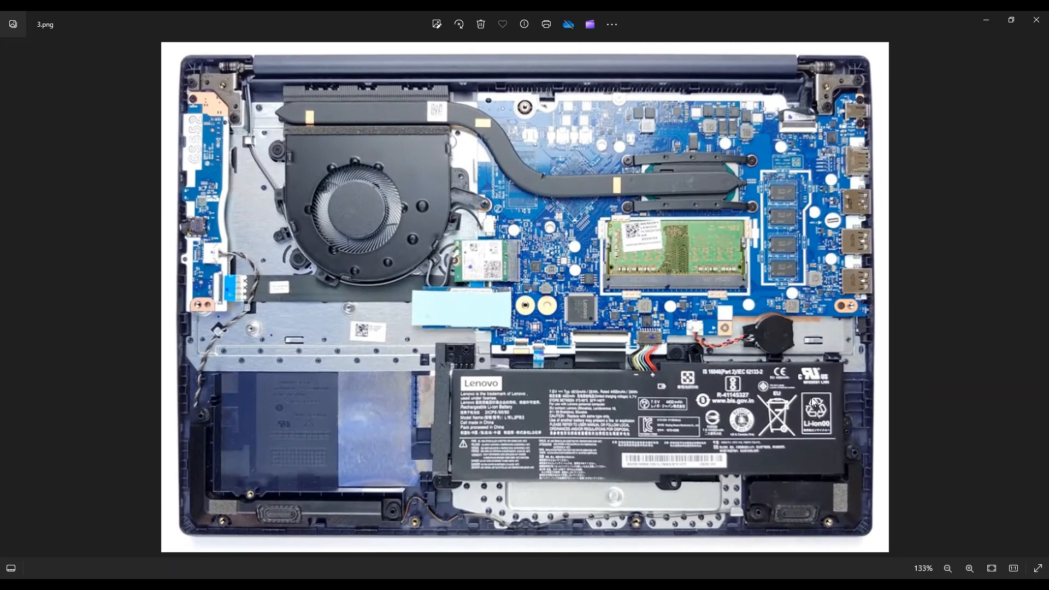
{"action": "mouse_move", "coordinate": [925, 424]}
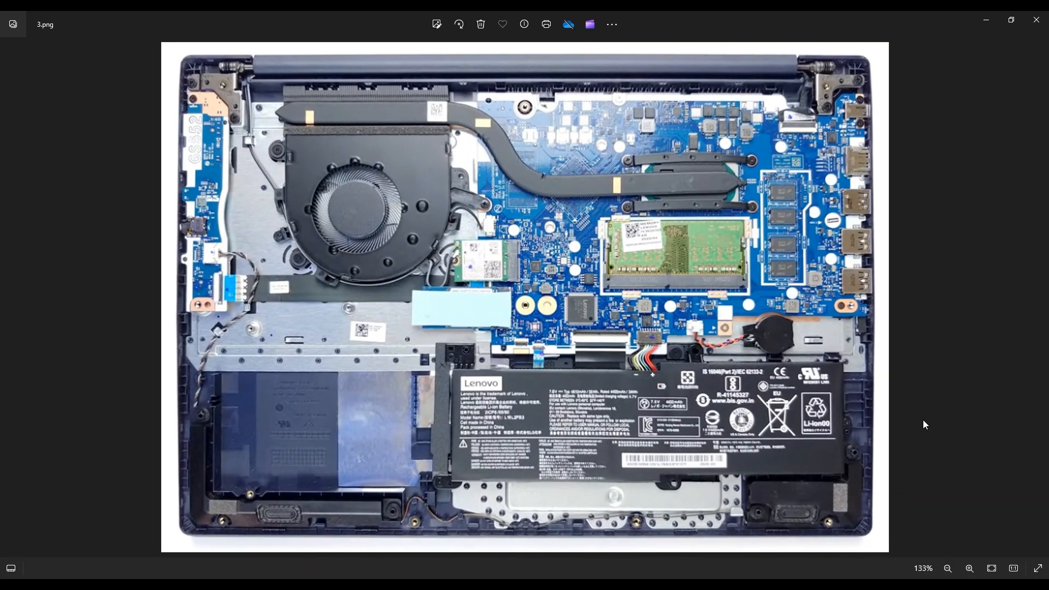
{"action": "mouse_move", "coordinate": [518, 422]}
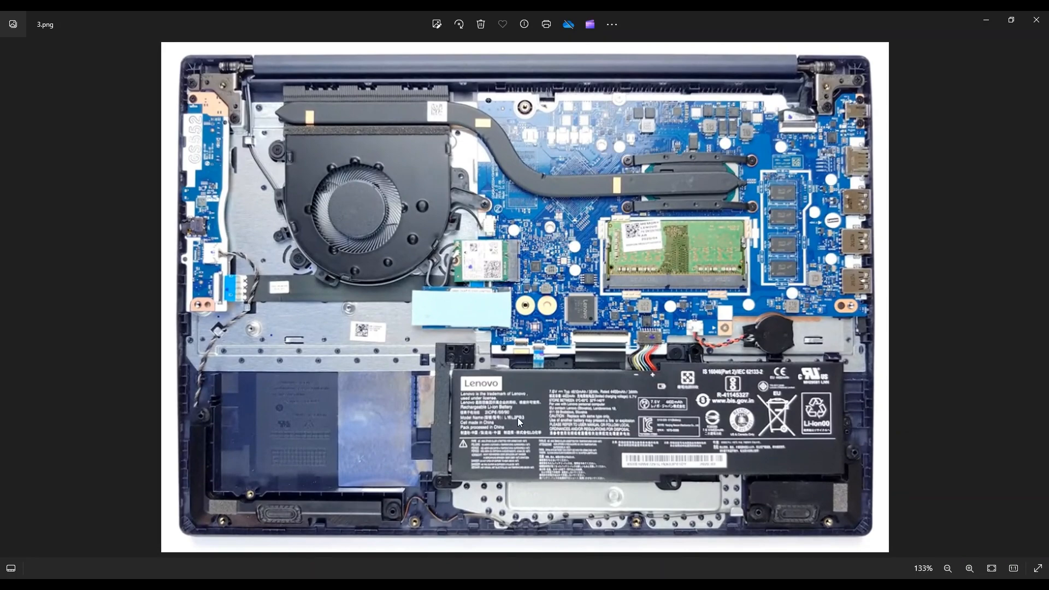
{"action": "mouse_move", "coordinate": [760, 416]}
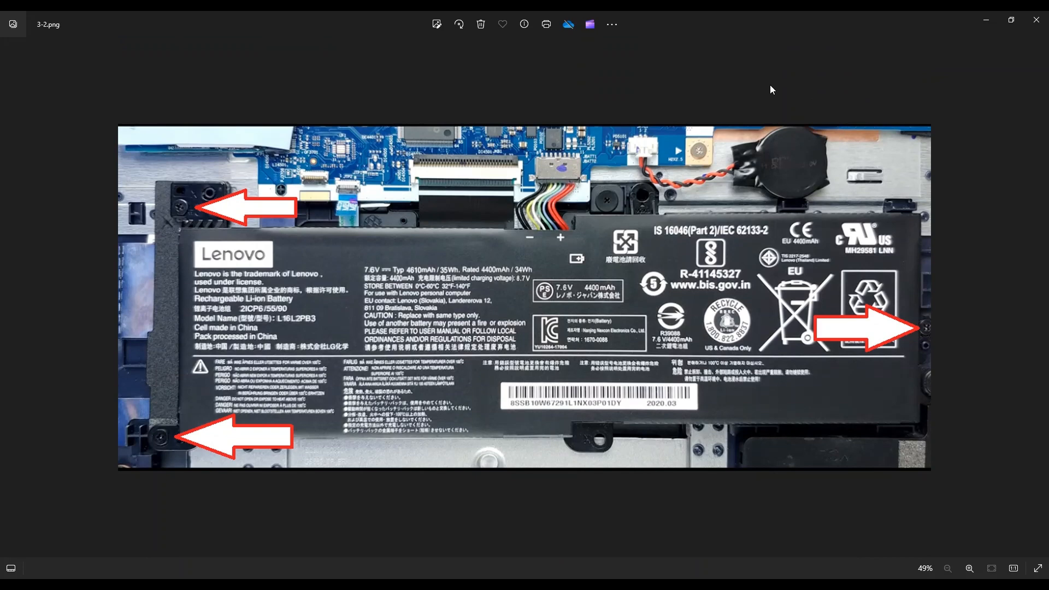
{"action": "mouse_move", "coordinate": [543, 400]}
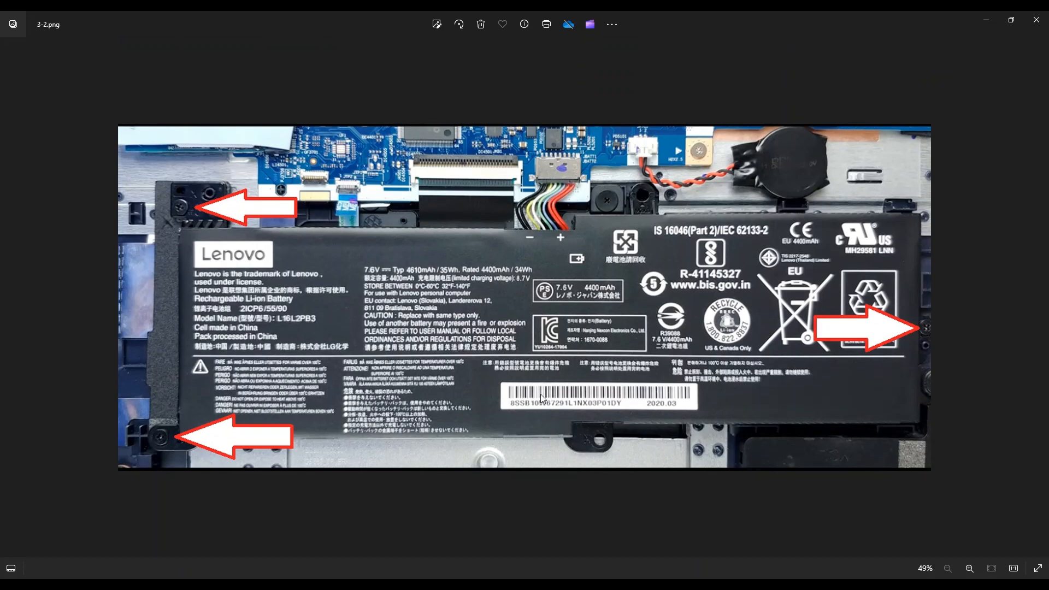
{"action": "mouse_move", "coordinate": [565, 258]}
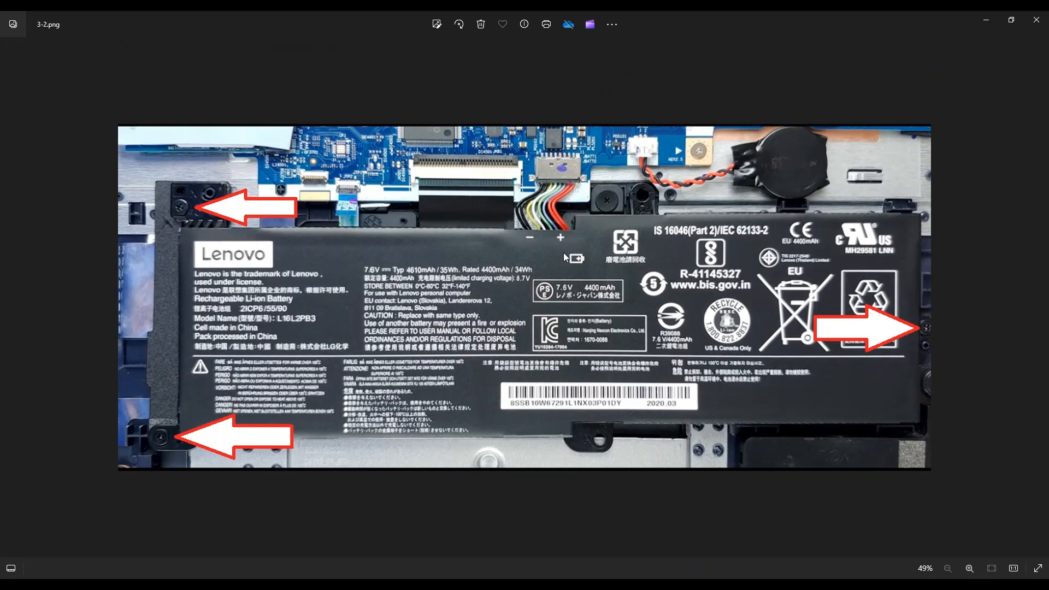
{"action": "mouse_move", "coordinate": [529, 161]}
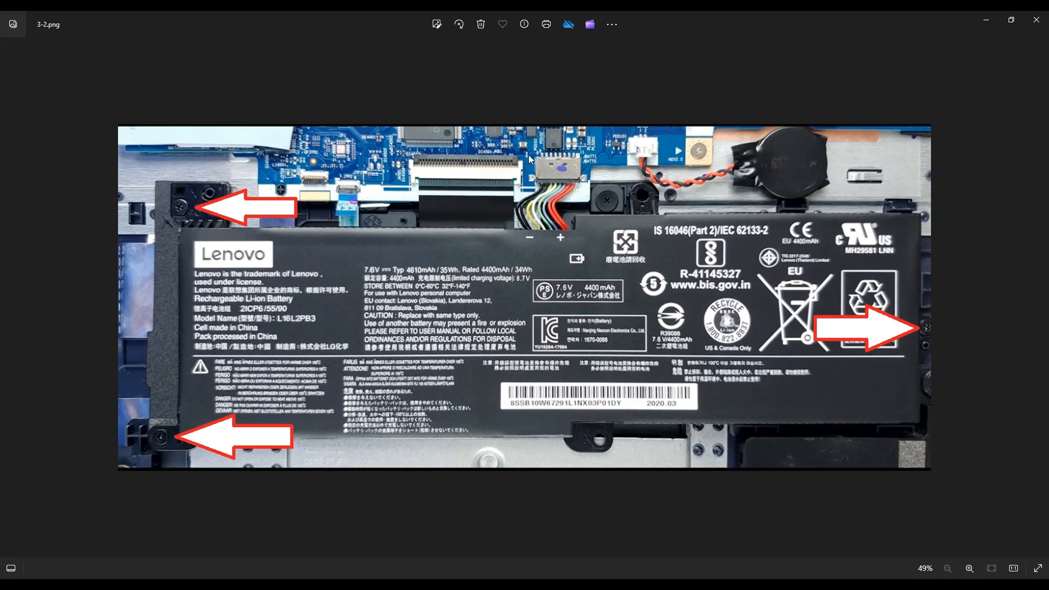
{"action": "mouse_move", "coordinate": [558, 217]}
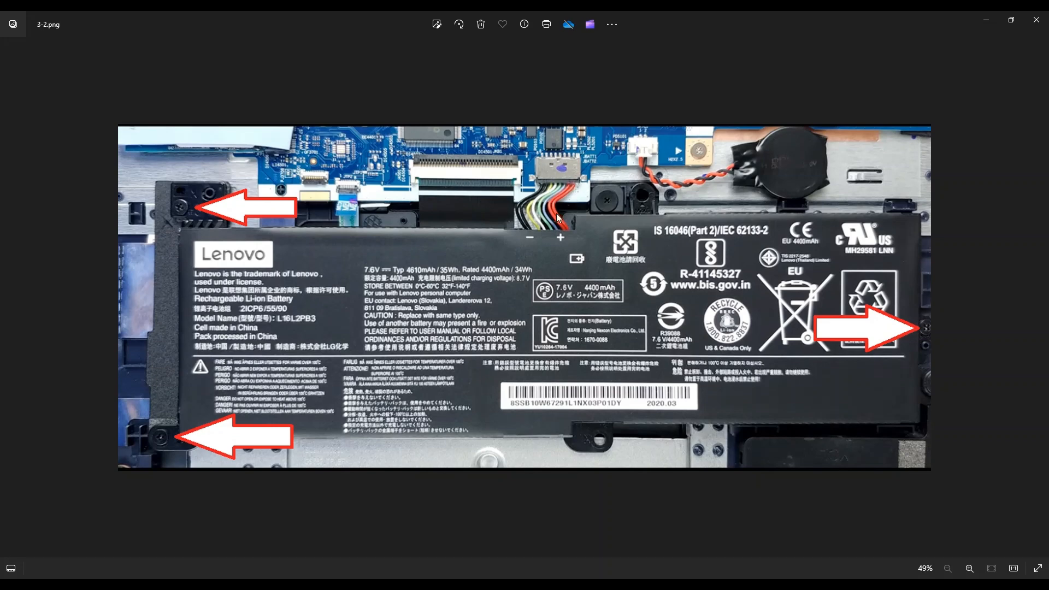
{"action": "mouse_move", "coordinate": [553, 222]}
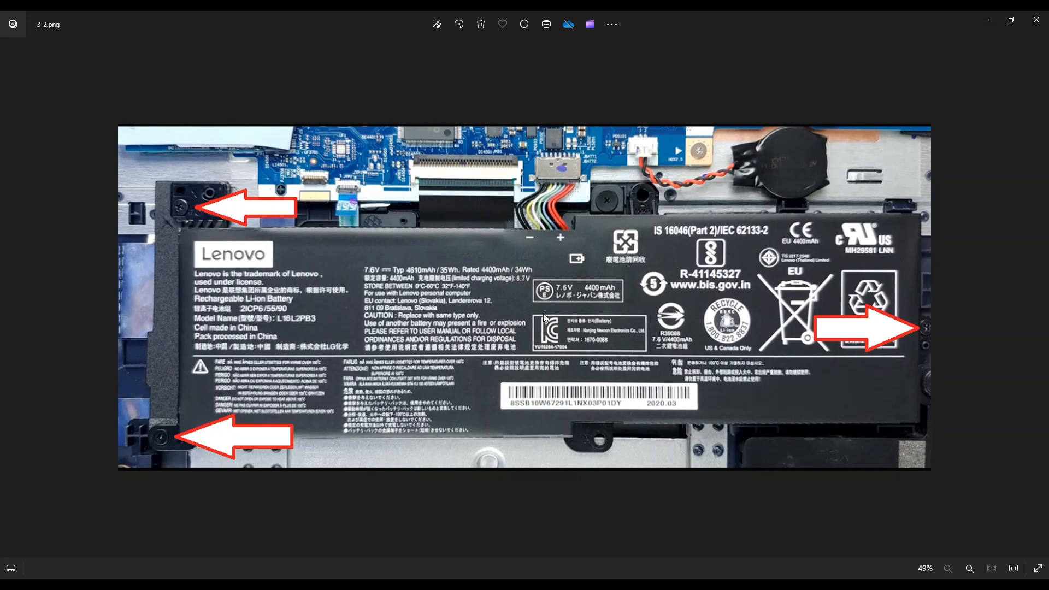
{"action": "mouse_move", "coordinate": [579, 180]}
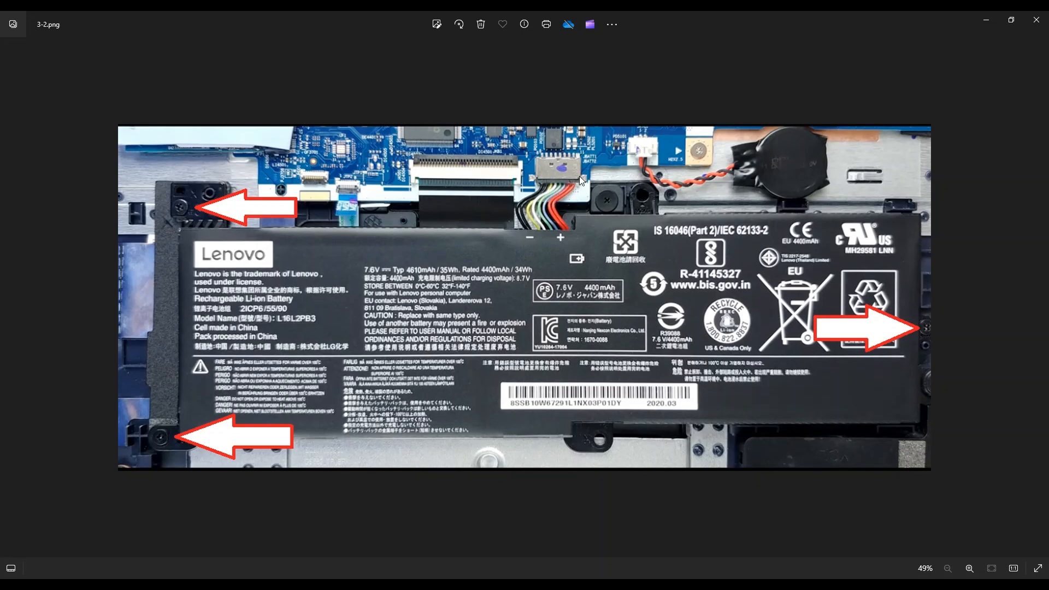
{"action": "mouse_move", "coordinate": [542, 190]}
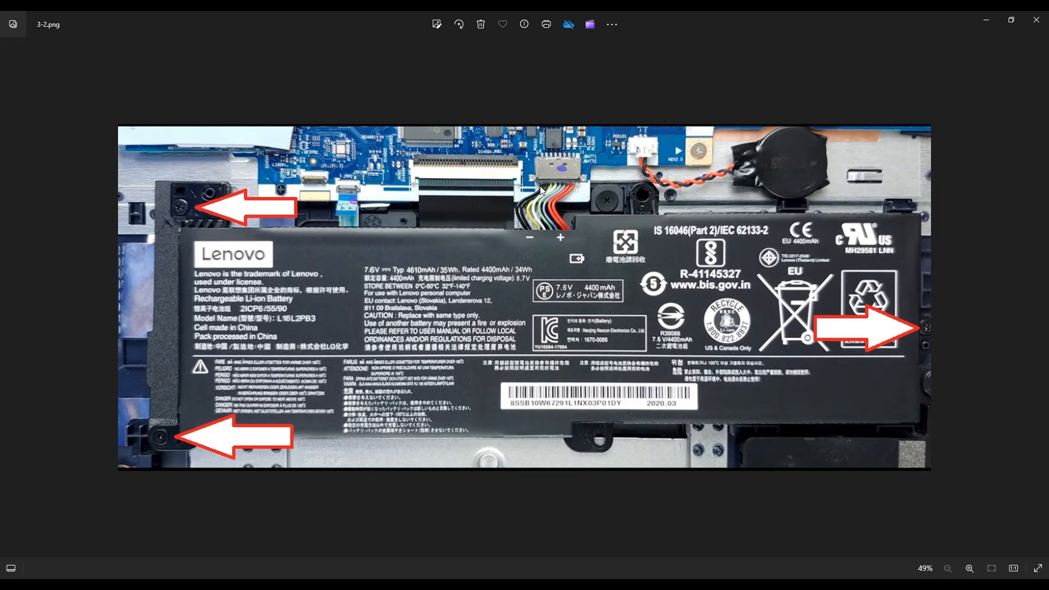
{"action": "mouse_move", "coordinate": [533, 237]}
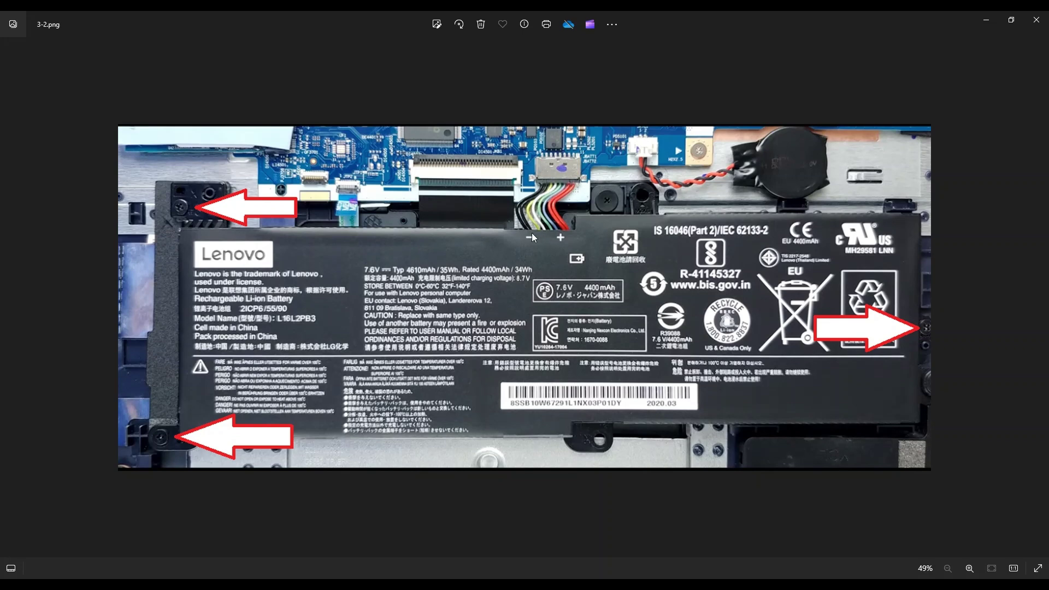
{"action": "mouse_move", "coordinate": [549, 209]}
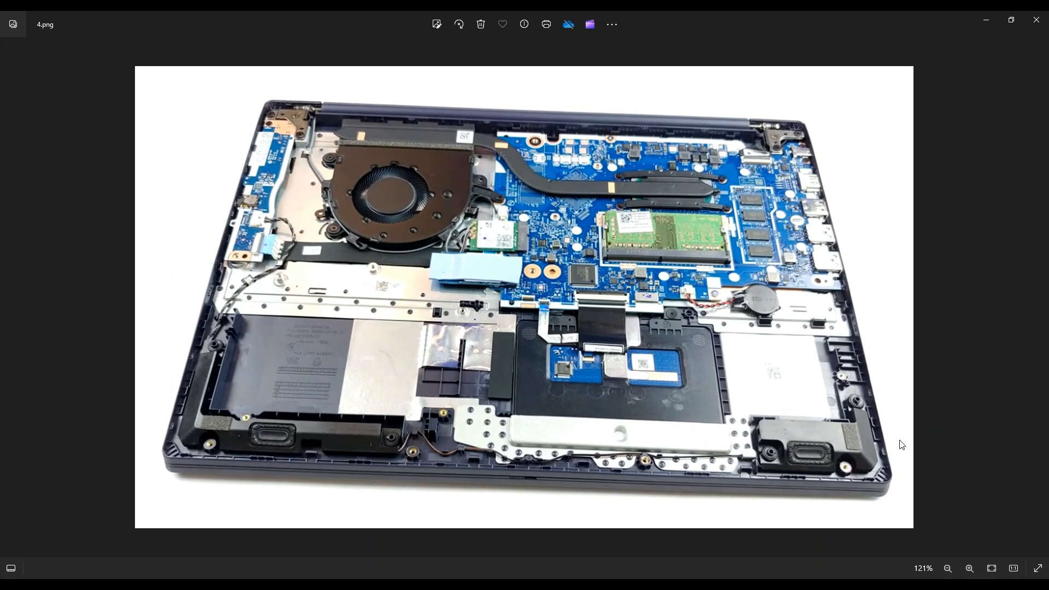
{"action": "mouse_move", "coordinate": [383, 198]}
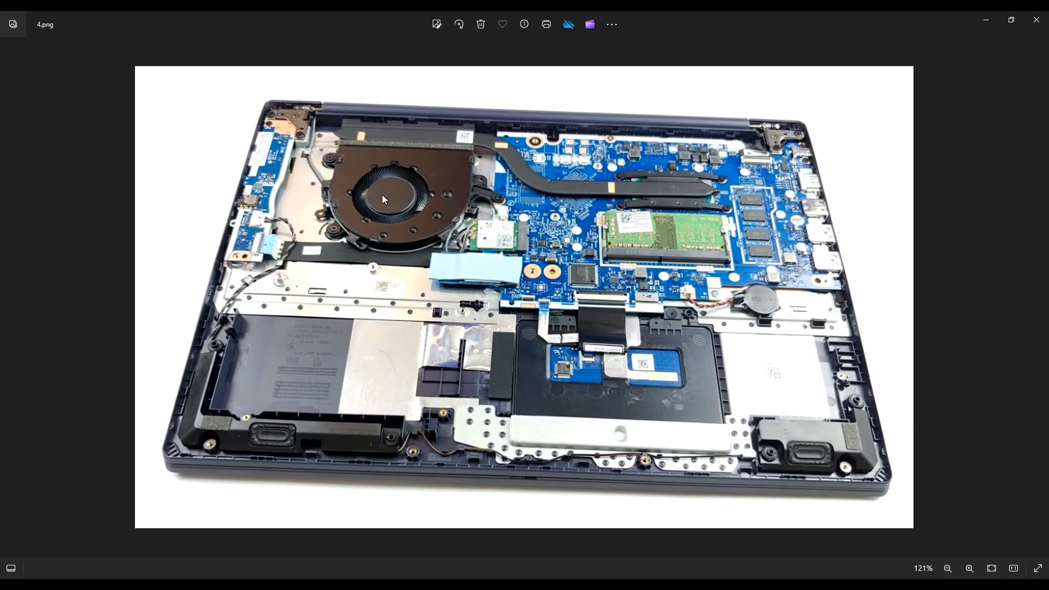
{"action": "mouse_move", "coordinate": [510, 168]}
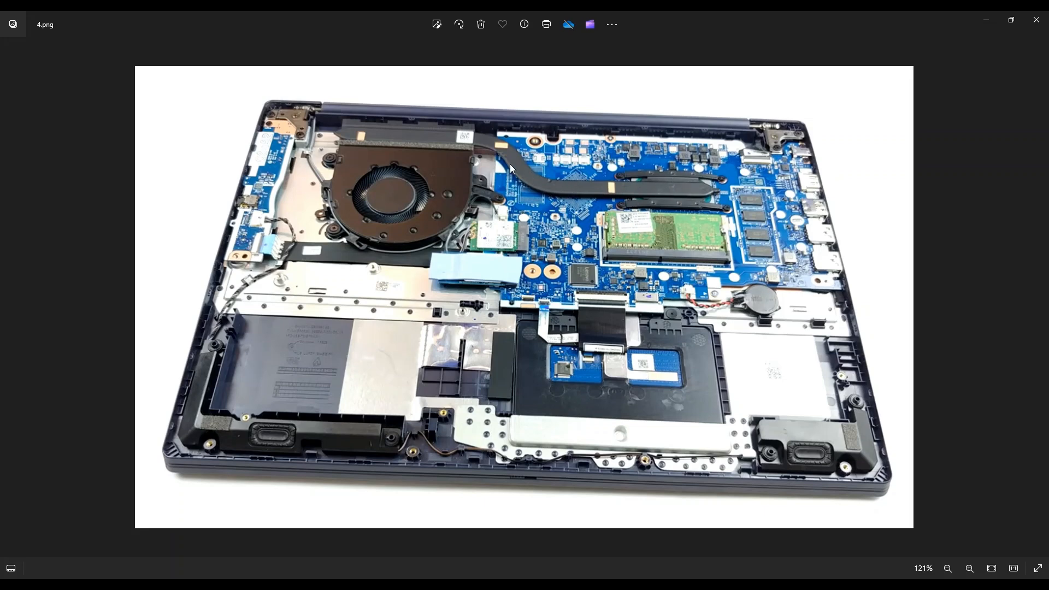
{"action": "mouse_move", "coordinate": [453, 172]}
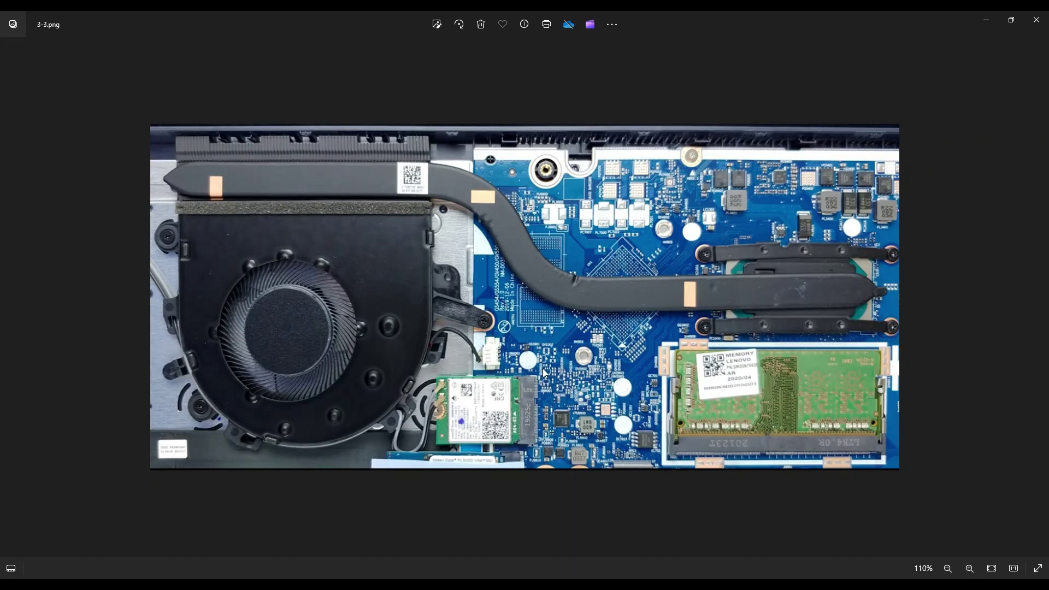
{"action": "mouse_move", "coordinate": [495, 327]}
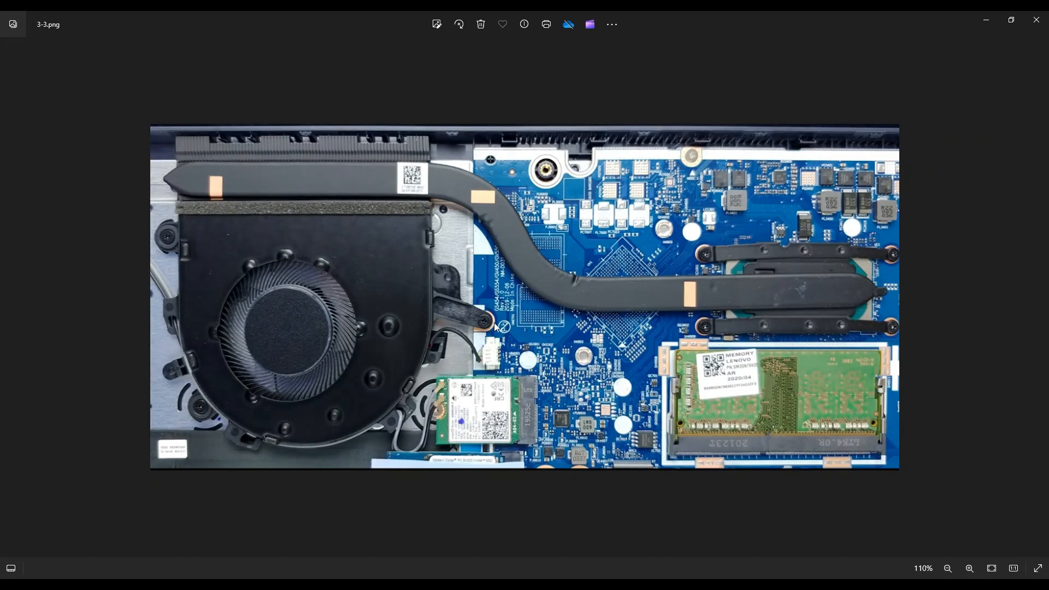
{"action": "mouse_move", "coordinate": [195, 413]}
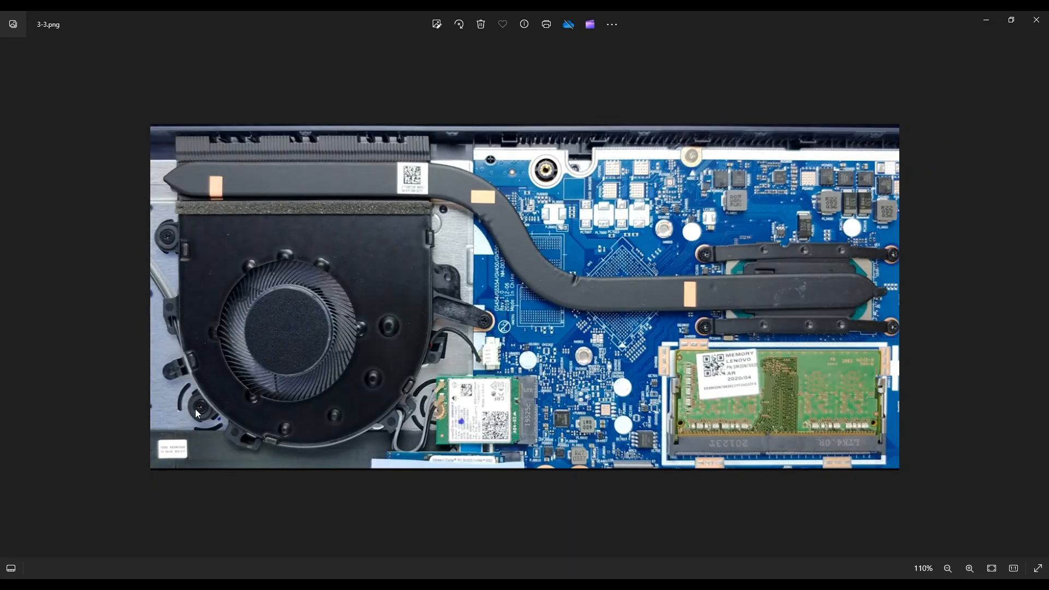
{"action": "mouse_move", "coordinate": [165, 231]}
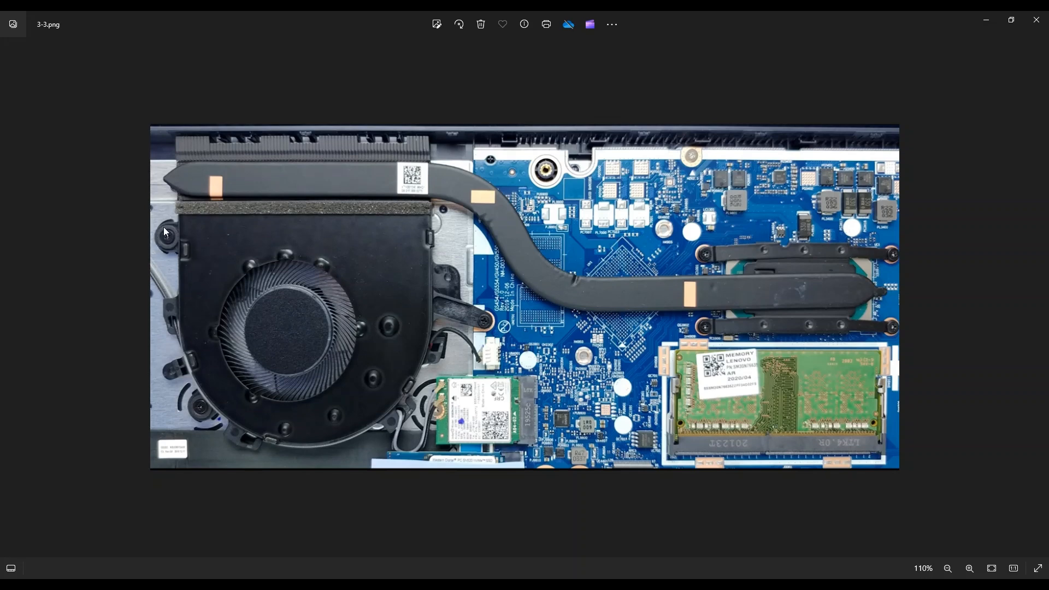
{"action": "mouse_move", "coordinate": [354, 388]}
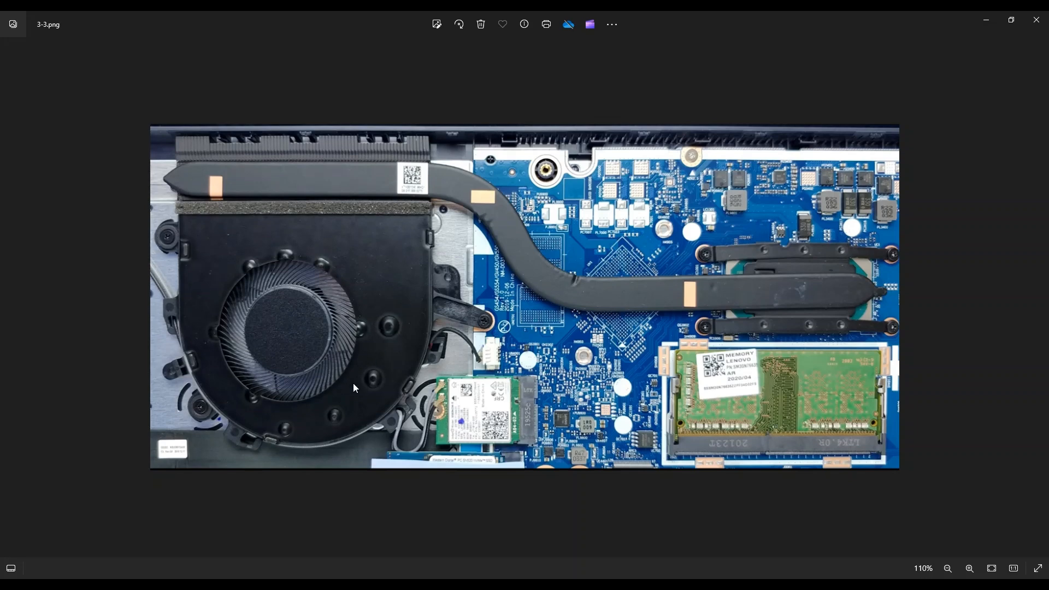
{"action": "mouse_move", "coordinate": [363, 437]}
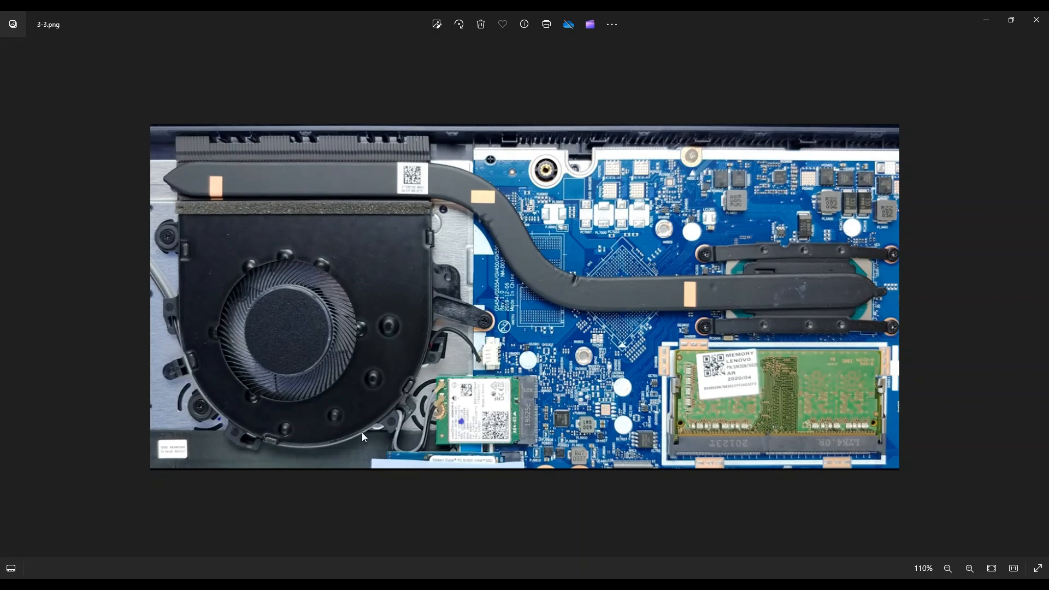
{"action": "mouse_move", "coordinate": [443, 399]}
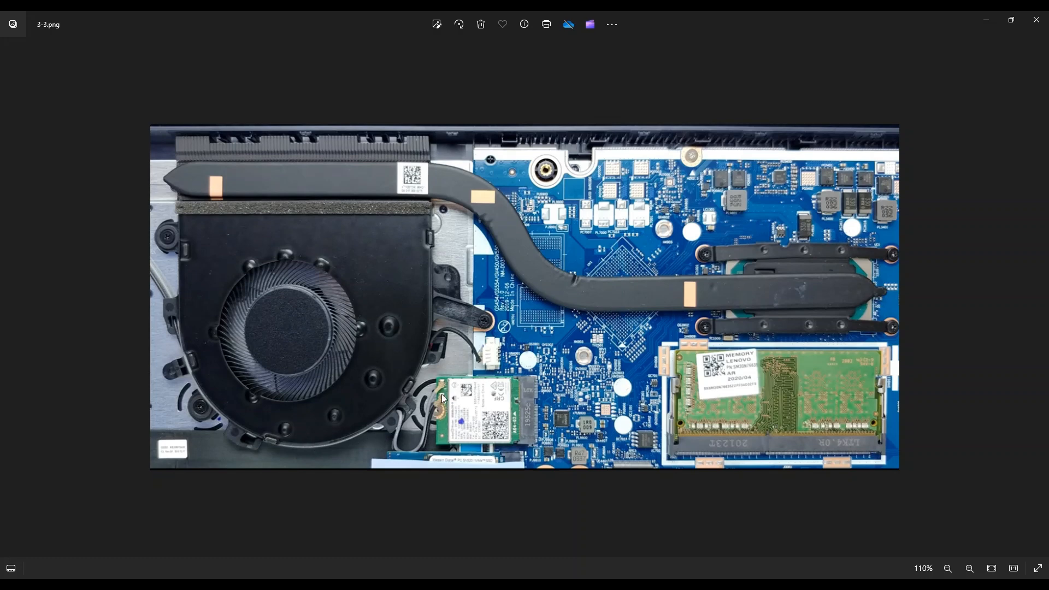
{"action": "mouse_move", "coordinate": [199, 395]}
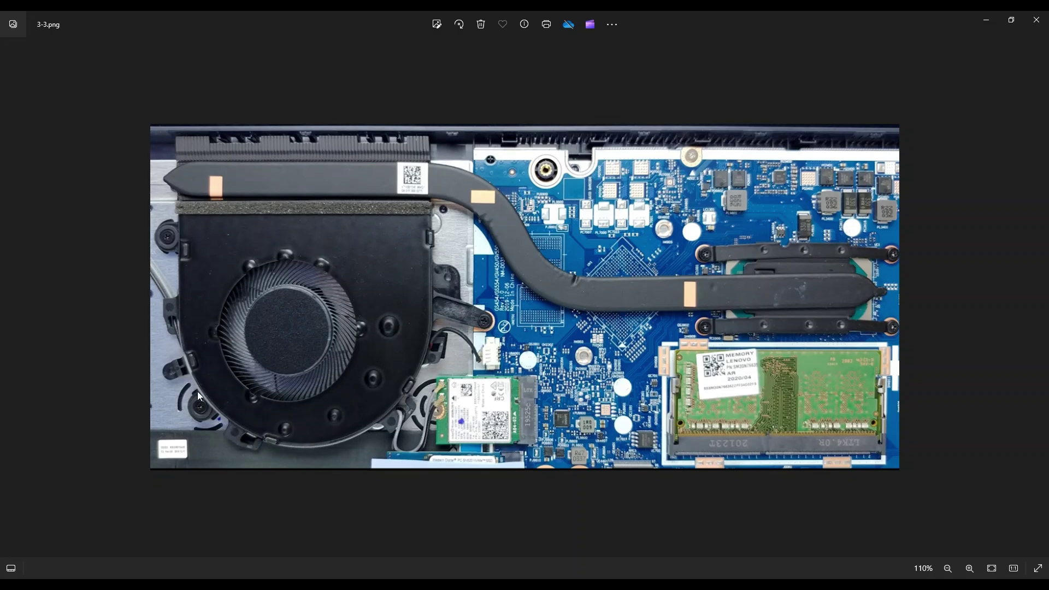
{"action": "mouse_move", "coordinate": [240, 321]}
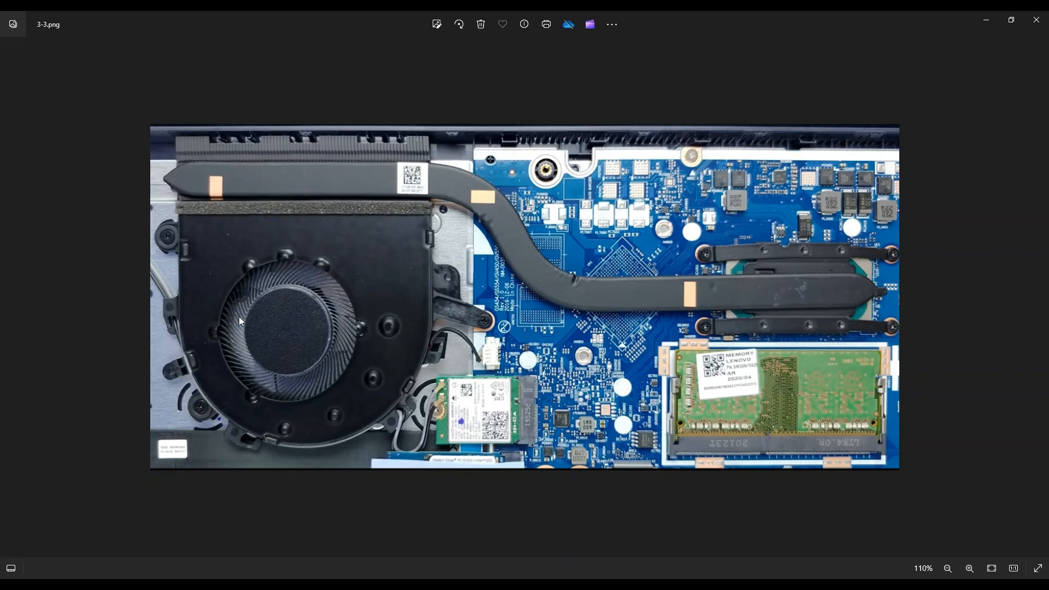
{"action": "mouse_move", "coordinate": [434, 410]}
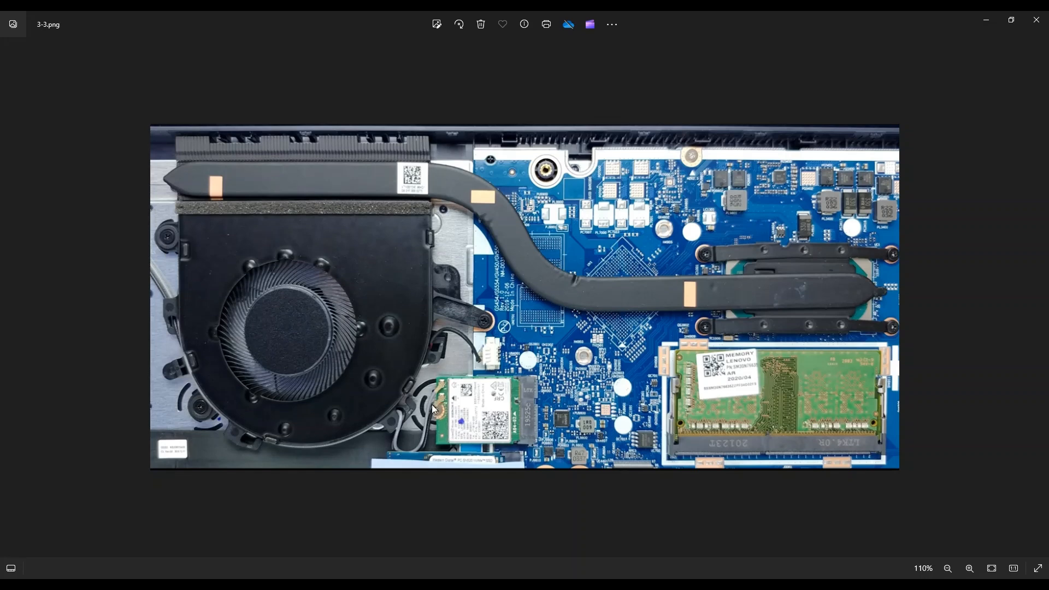
{"action": "mouse_move", "coordinate": [428, 394]}
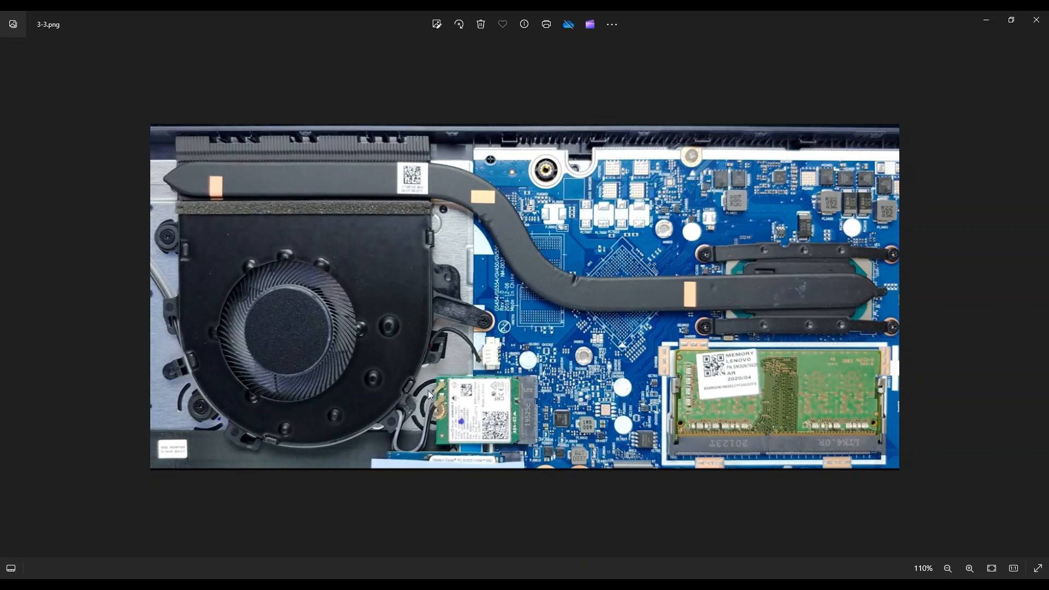
{"action": "mouse_move", "coordinate": [373, 308]}
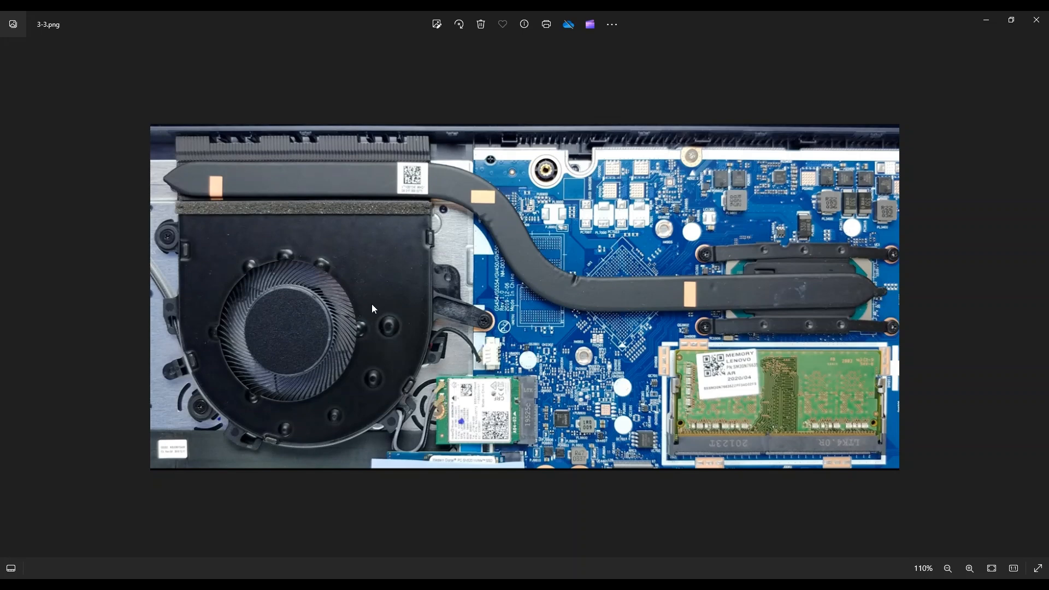
{"action": "mouse_move", "coordinate": [281, 323]}
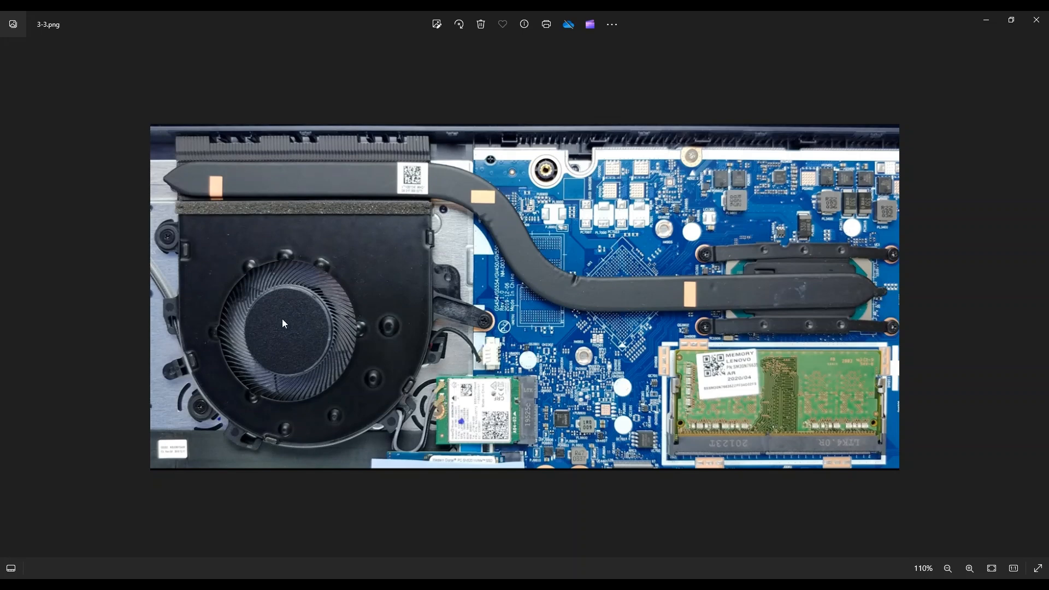
{"action": "mouse_move", "coordinate": [286, 261]}
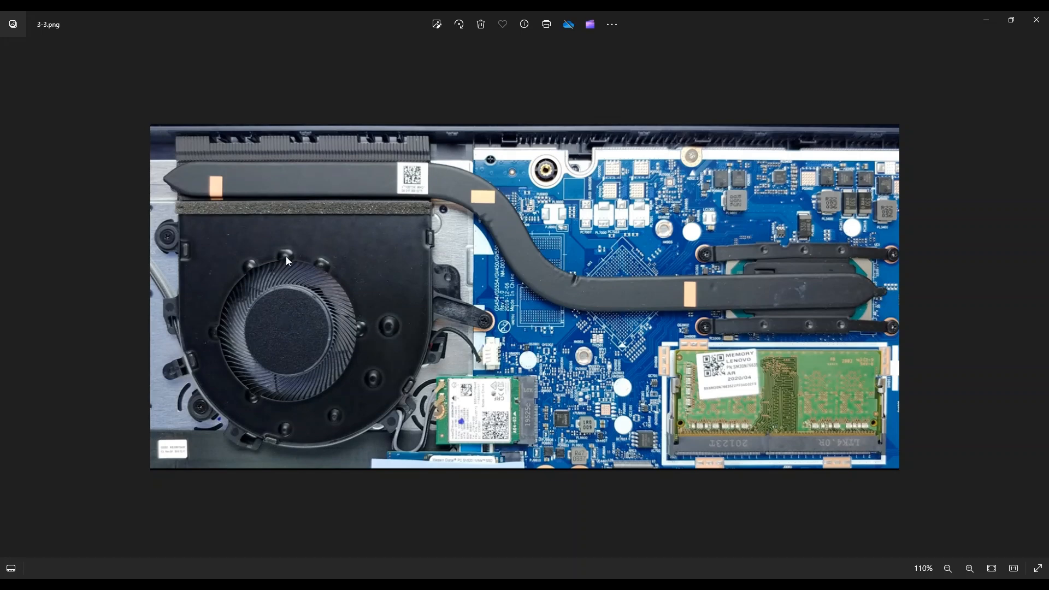
{"action": "mouse_move", "coordinate": [326, 296]}
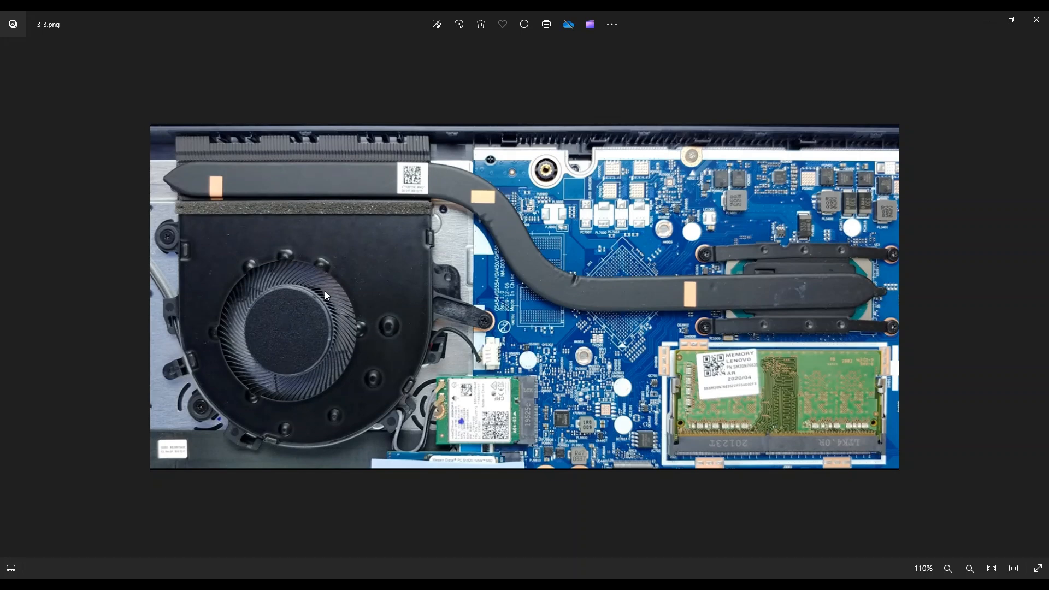
{"action": "mouse_move", "coordinate": [369, 137]}
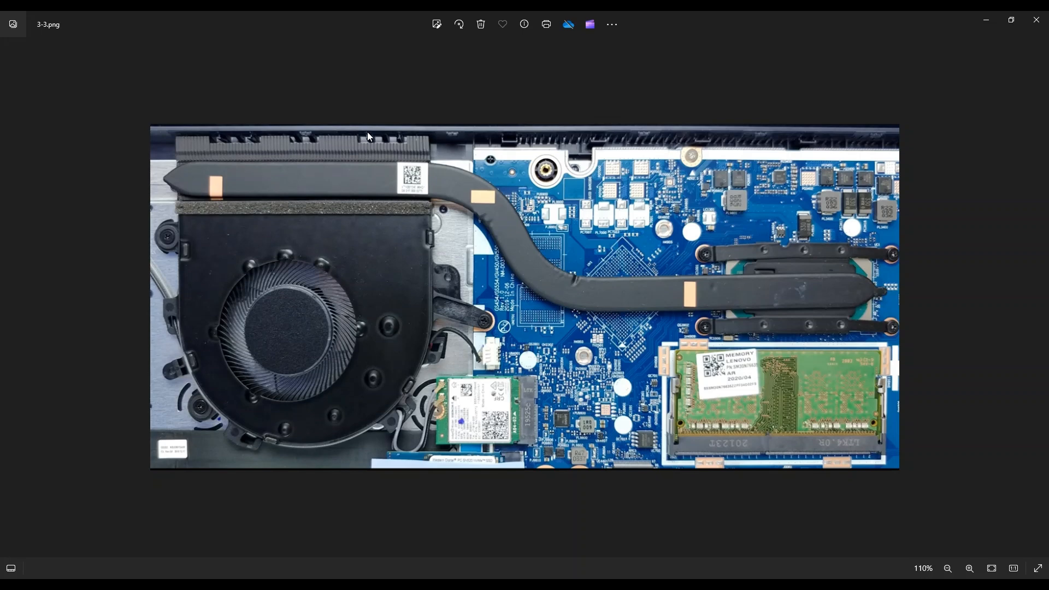
{"action": "mouse_move", "coordinate": [312, 313]}
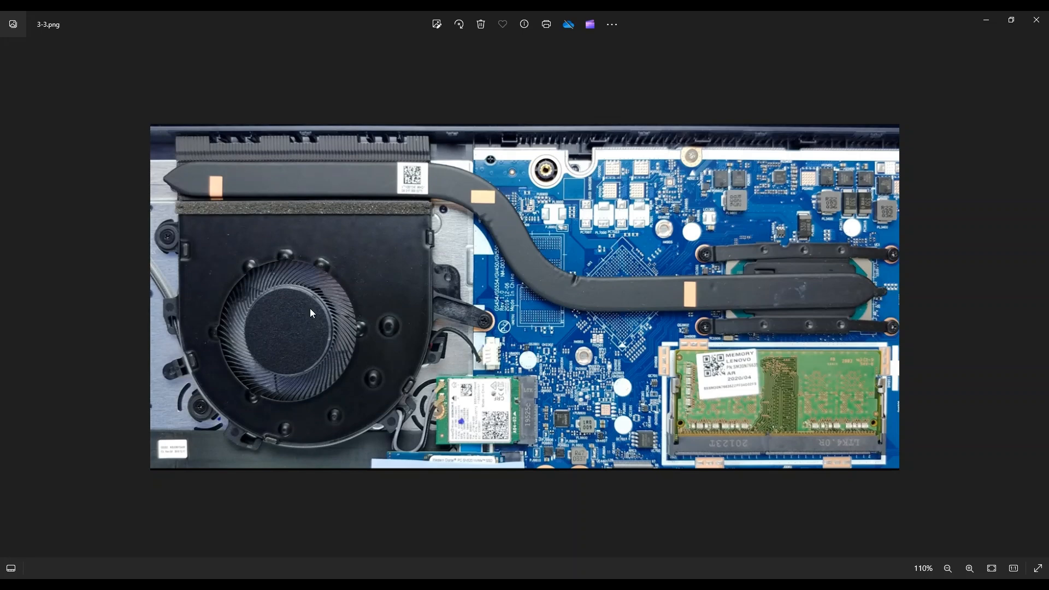
{"action": "mouse_move", "coordinate": [287, 160]}
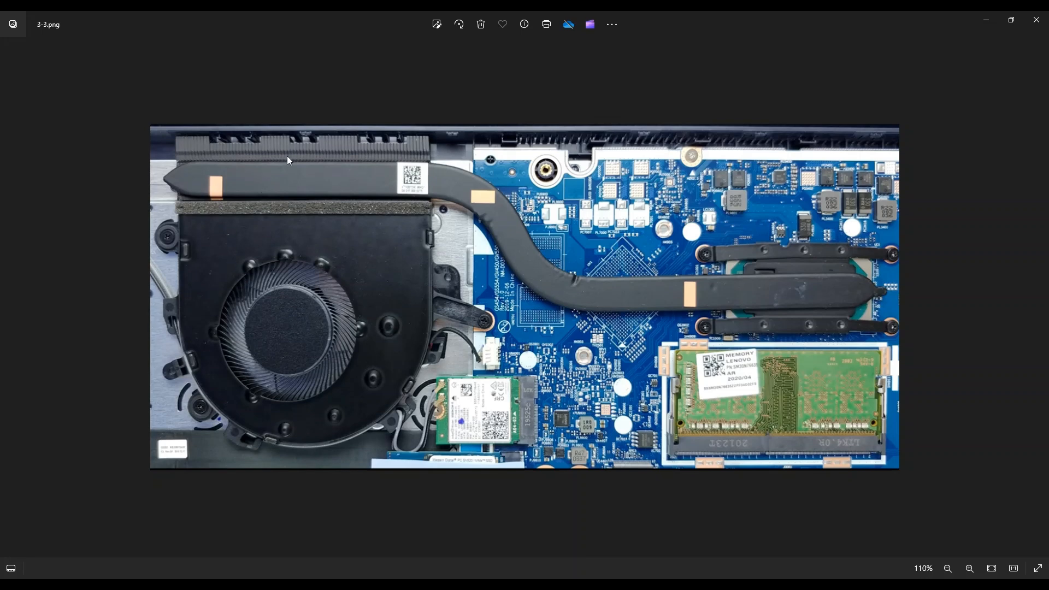
{"action": "mouse_move", "coordinate": [815, 332]}
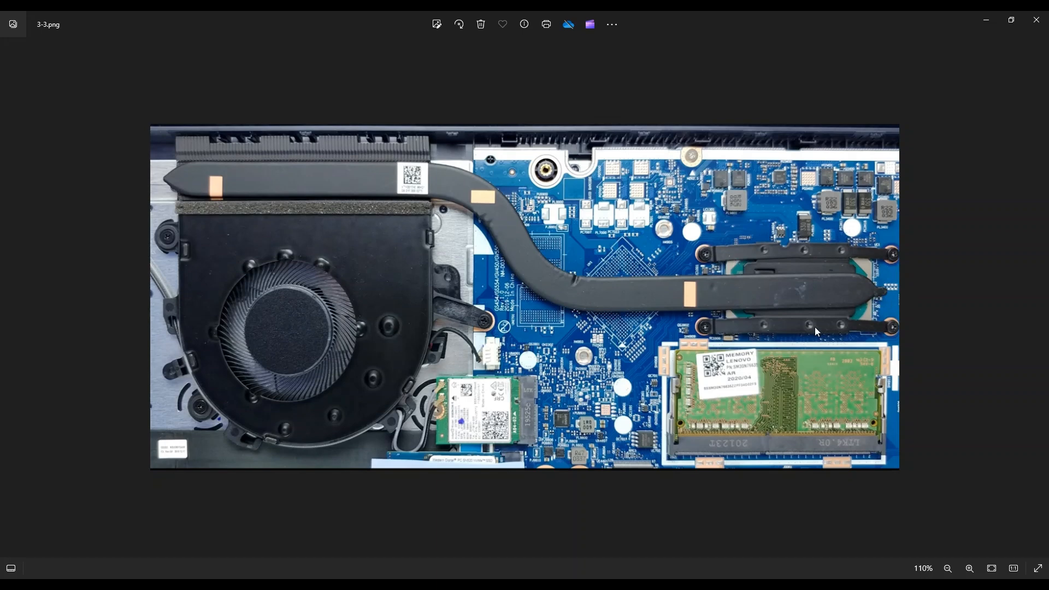
{"action": "mouse_move", "coordinate": [879, 262]}
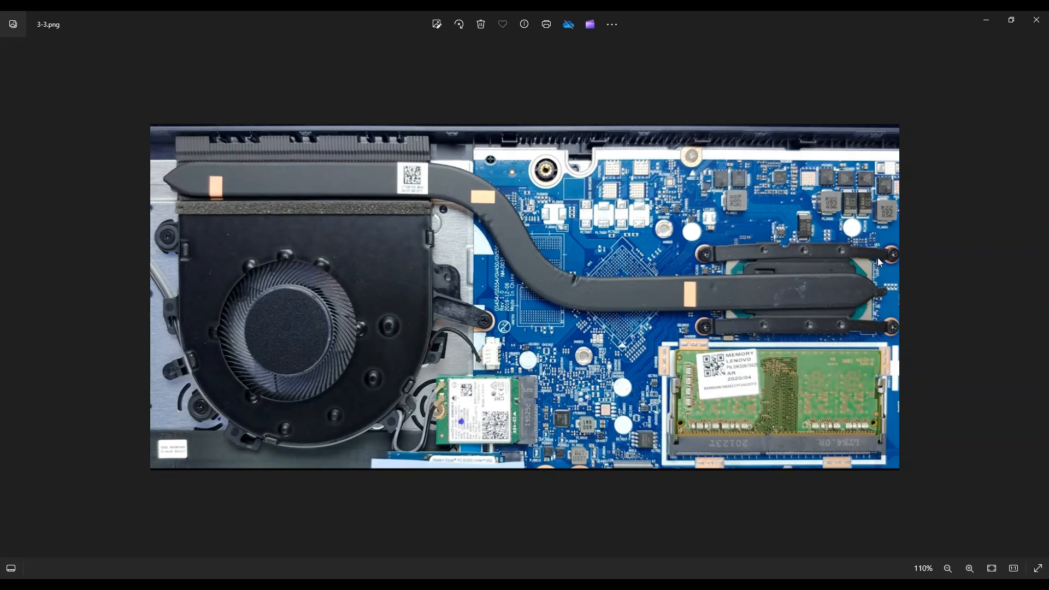
{"action": "mouse_move", "coordinate": [767, 206]}
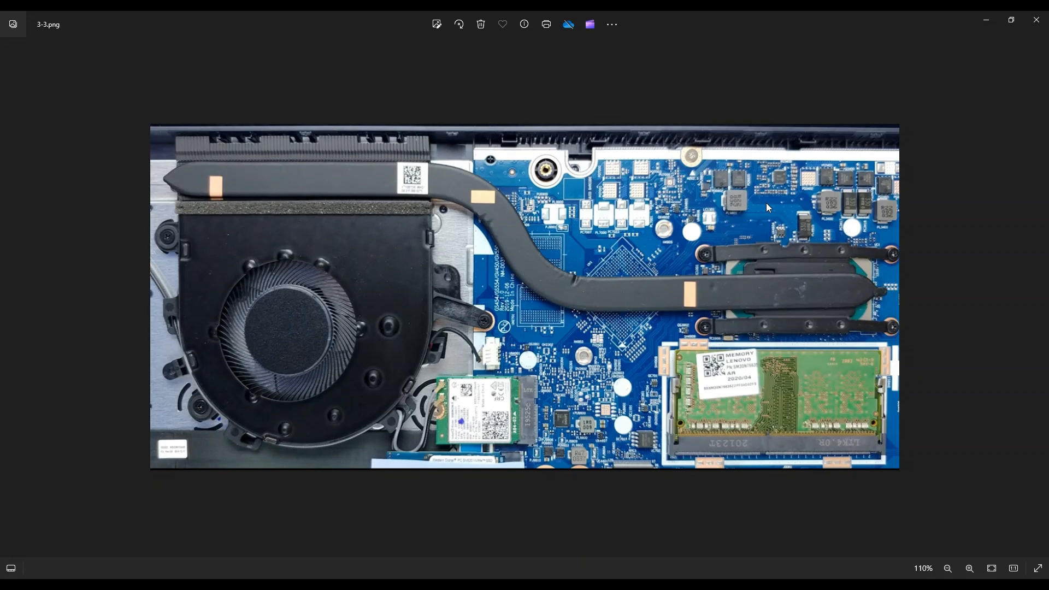
{"action": "mouse_move", "coordinate": [740, 229]}
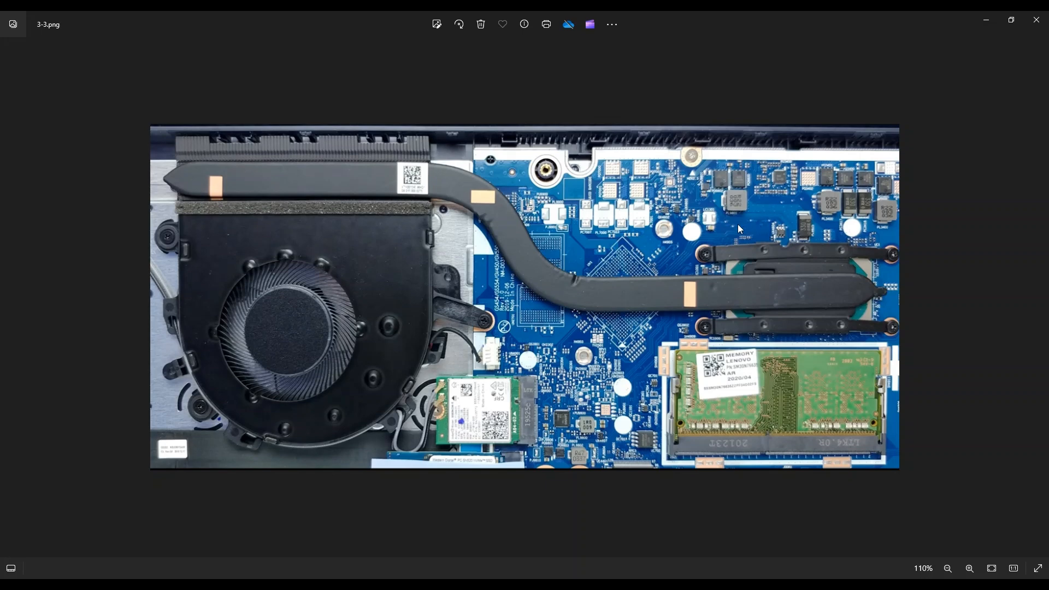
{"action": "mouse_move", "coordinate": [735, 224]}
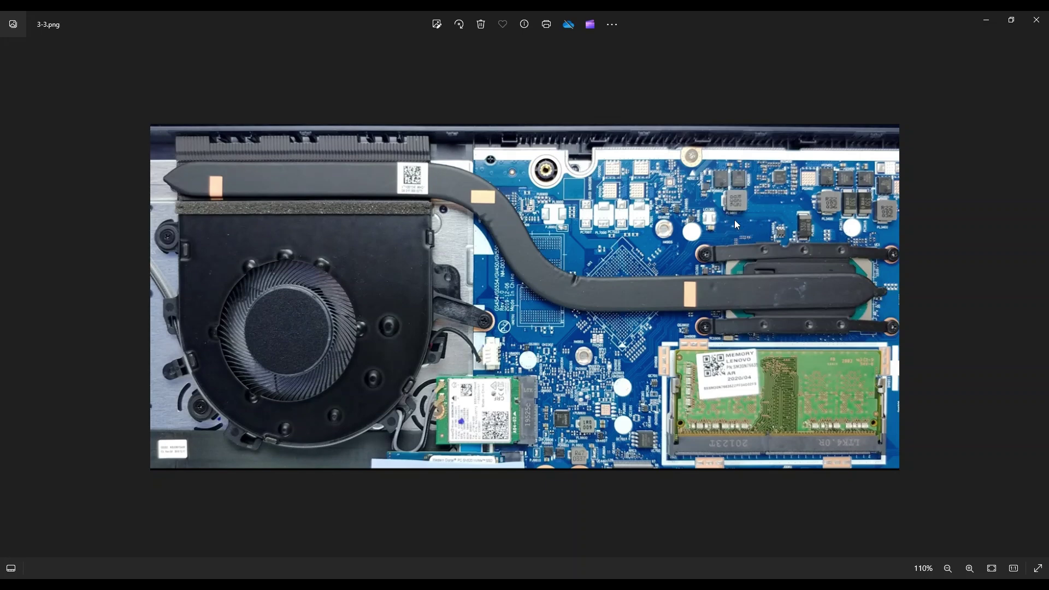
{"action": "mouse_move", "coordinate": [803, 273]}
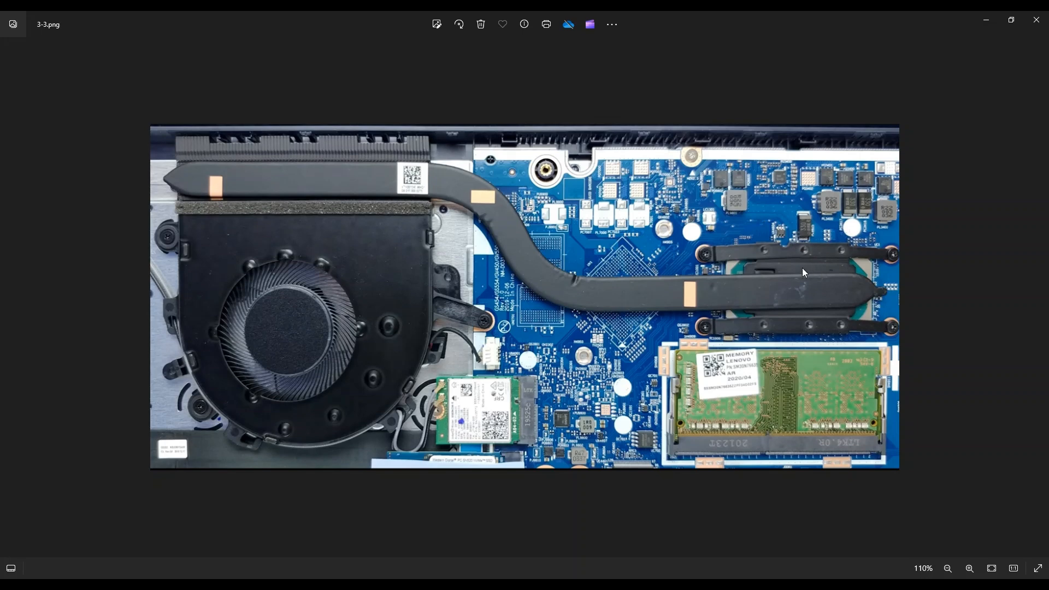
{"action": "mouse_move", "coordinate": [785, 281]}
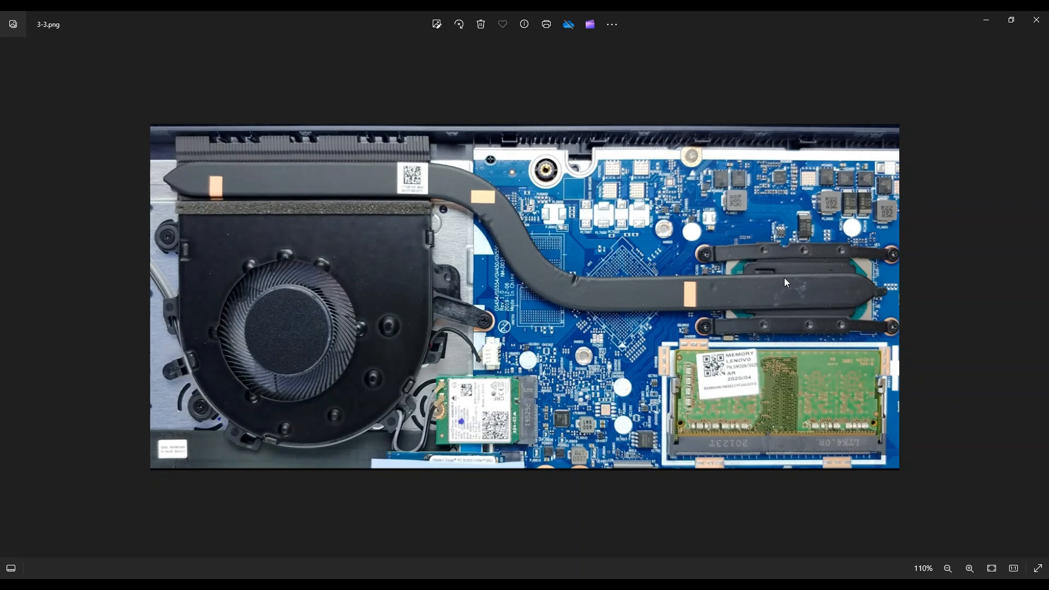
{"action": "mouse_move", "coordinate": [728, 321]}
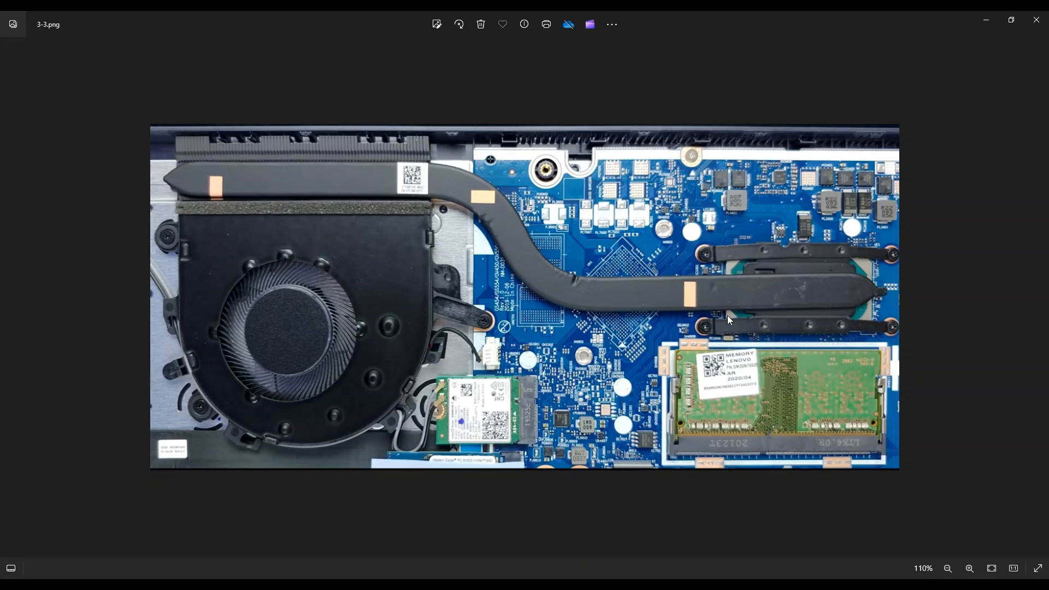
{"action": "mouse_move", "coordinate": [313, 319]}
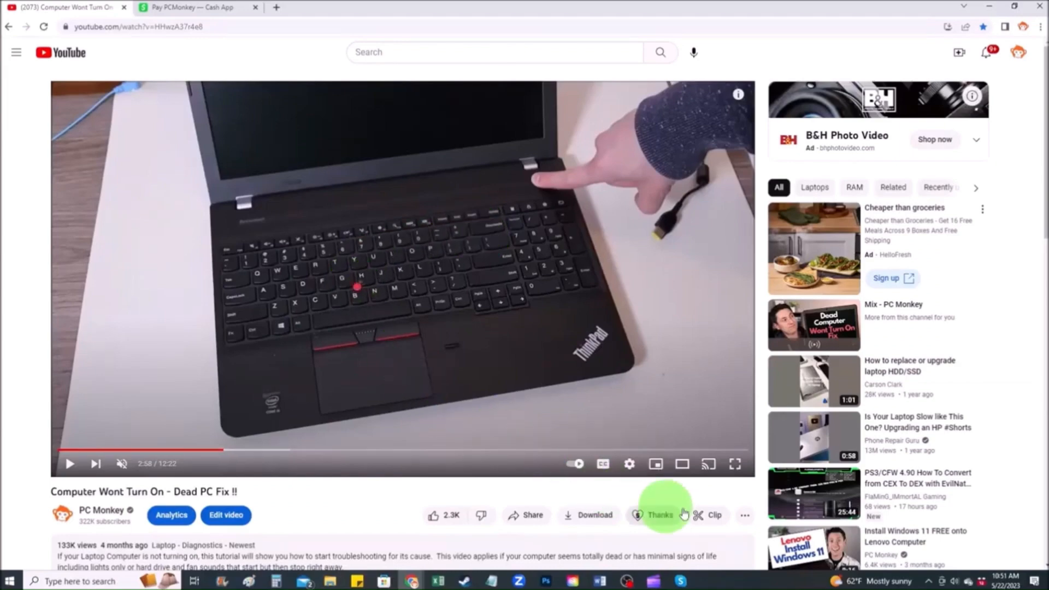
{"action": "mouse_move", "coordinate": [653, 514]}
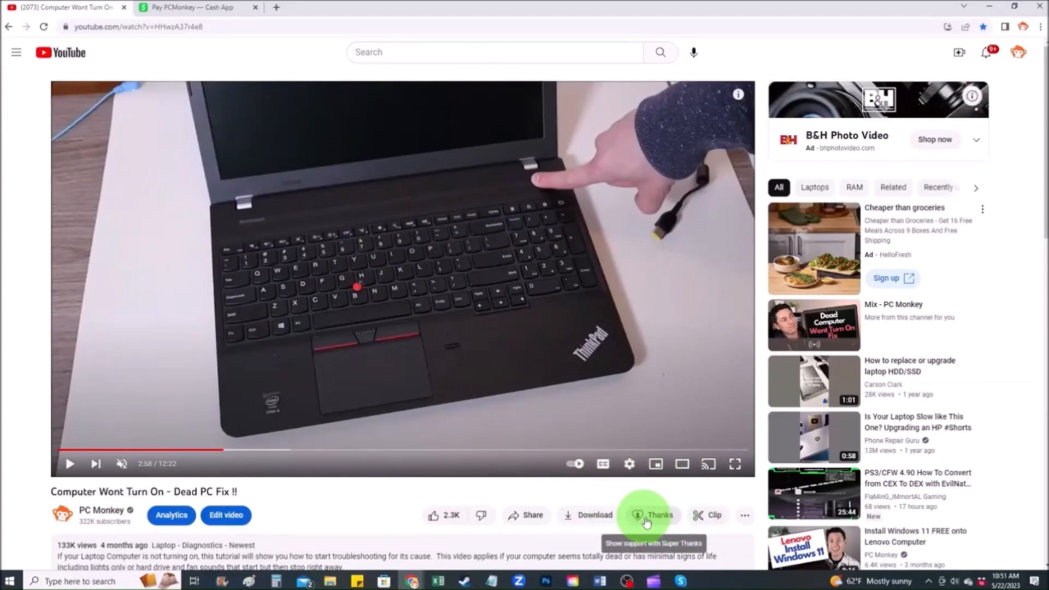
Bring up YouTube's 'Thank PC Monkey' Super Thanks dialog, then show PCMonkey's Cash App payment page.
{"action": "left_click", "coordinate": [650, 514]}
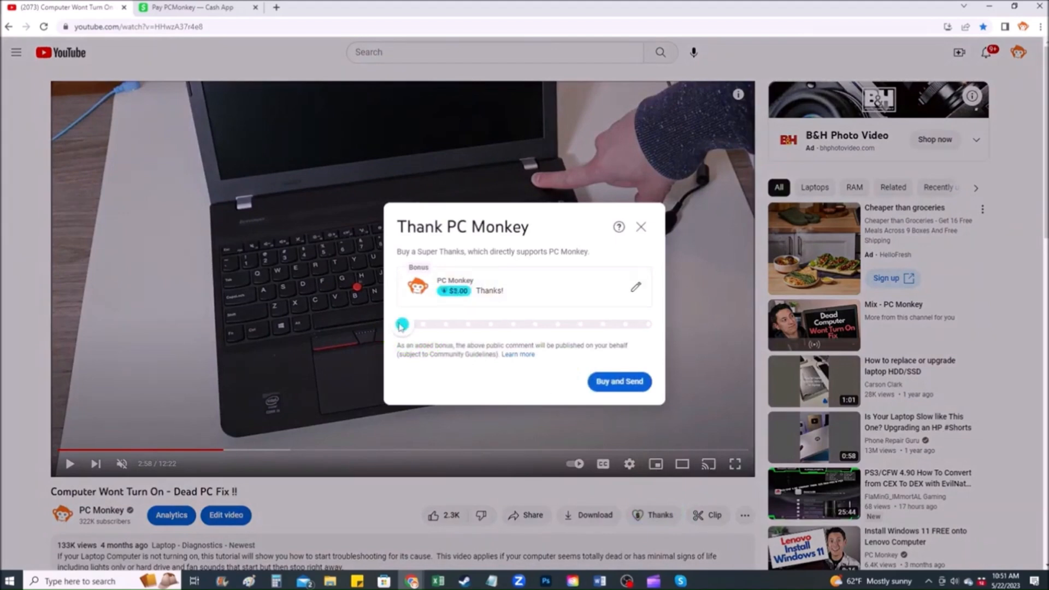
{"action": "left_click", "coordinate": [195, 7]}
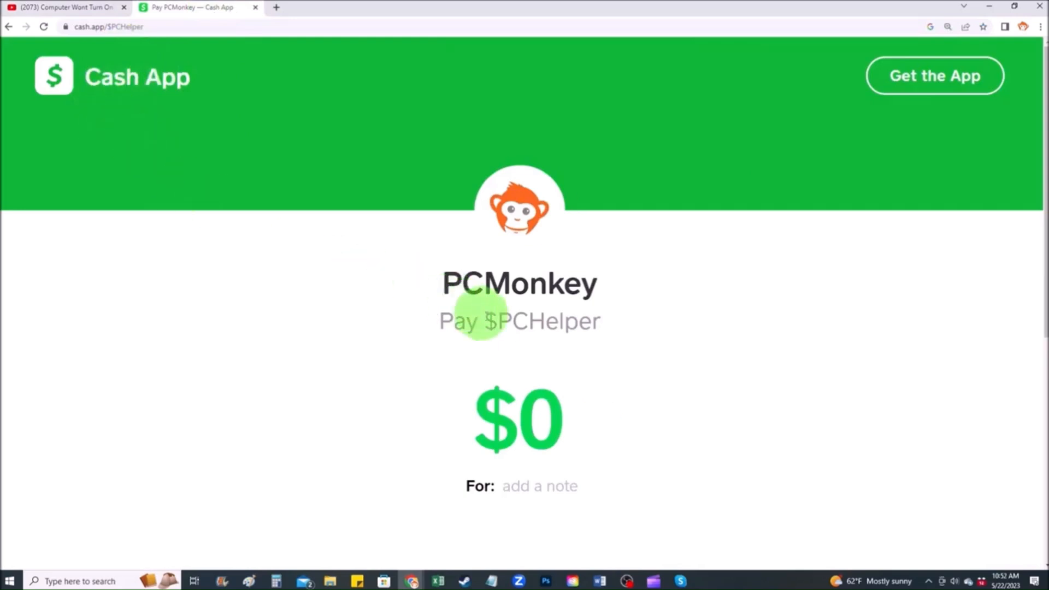
{"action": "mouse_move", "coordinate": [548, 407]}
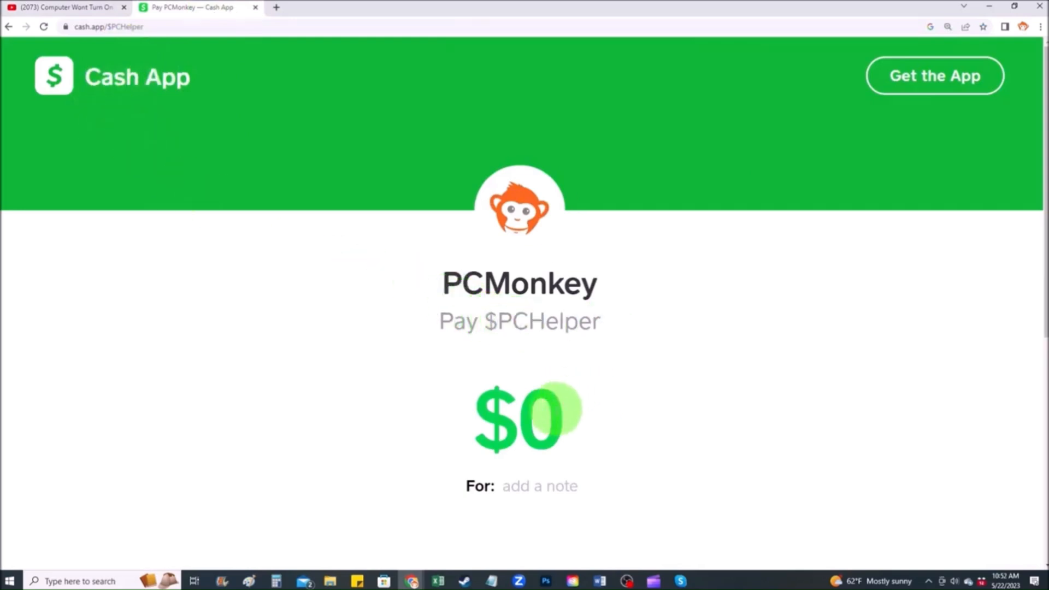